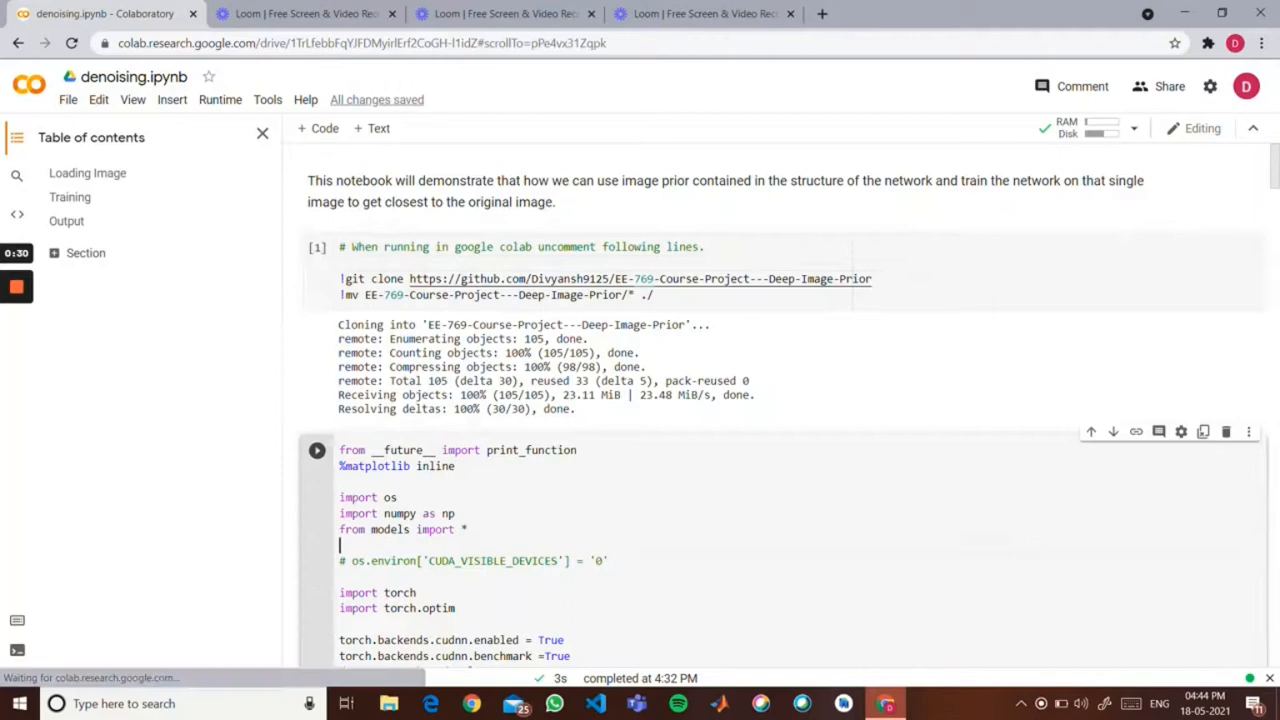
# Step: Scroll past the git clone and import cells to the Original Image and Noised Image plots
pyautogui.scroll(-3)
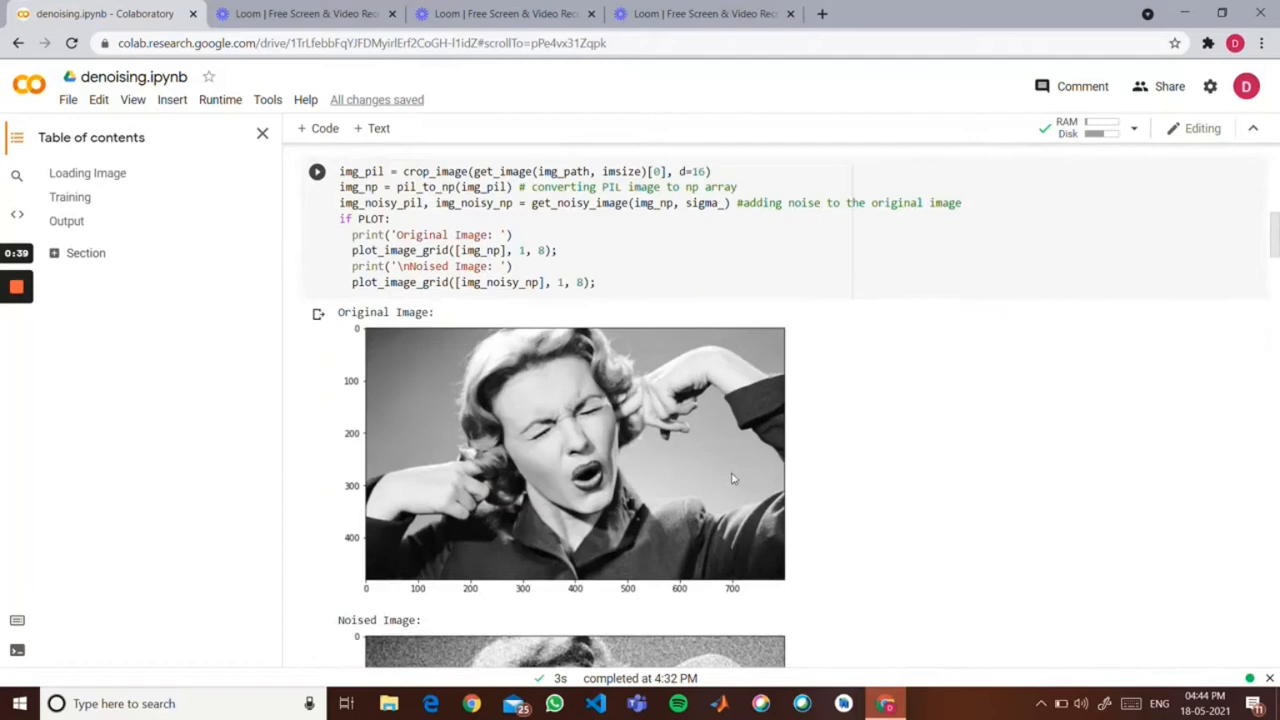
pyautogui.scroll(-3)
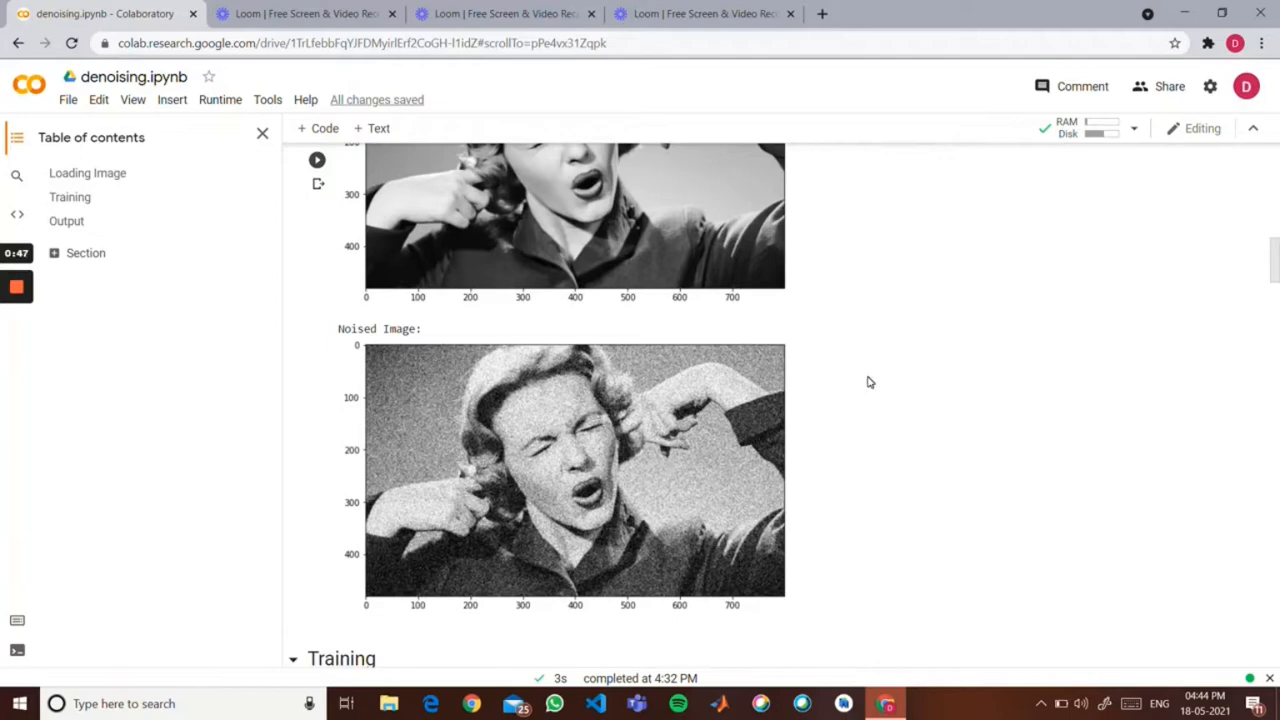
pyautogui.scroll(-3)
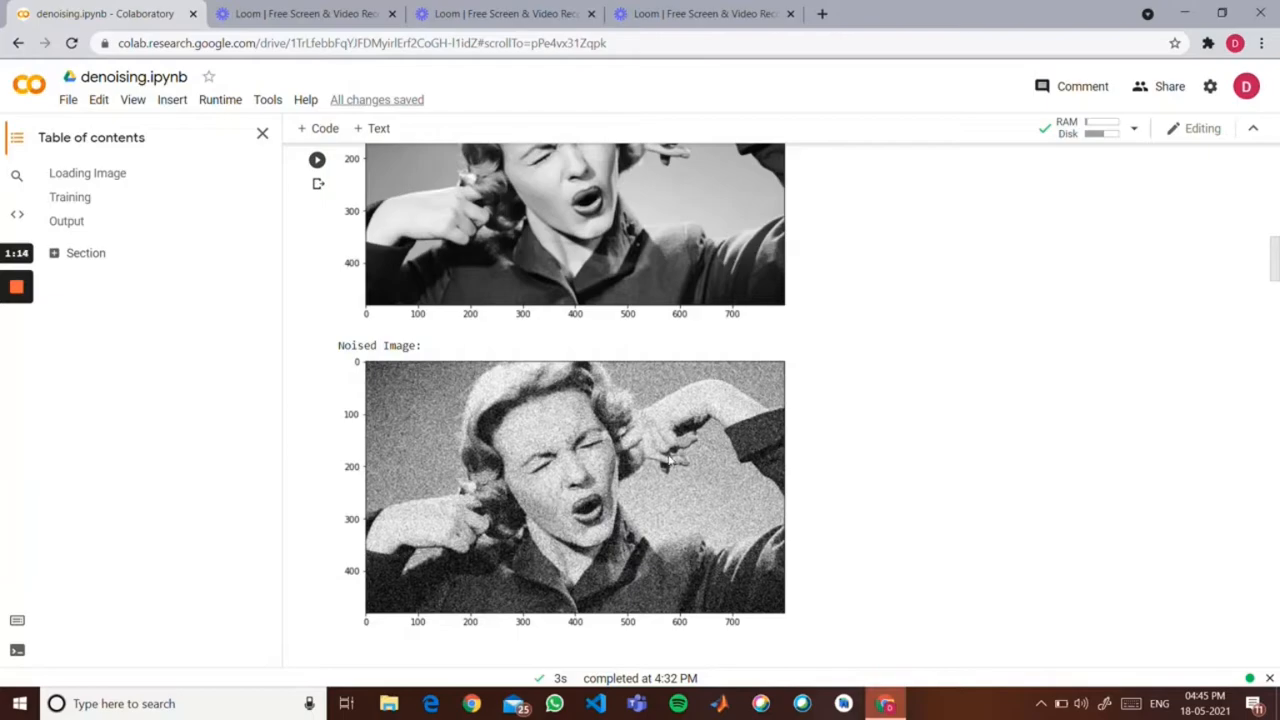
# Step: Scroll the training output from iteration 0 to the 2400-iteration reconstruction with PSNR around 27
pyautogui.scroll(-3)
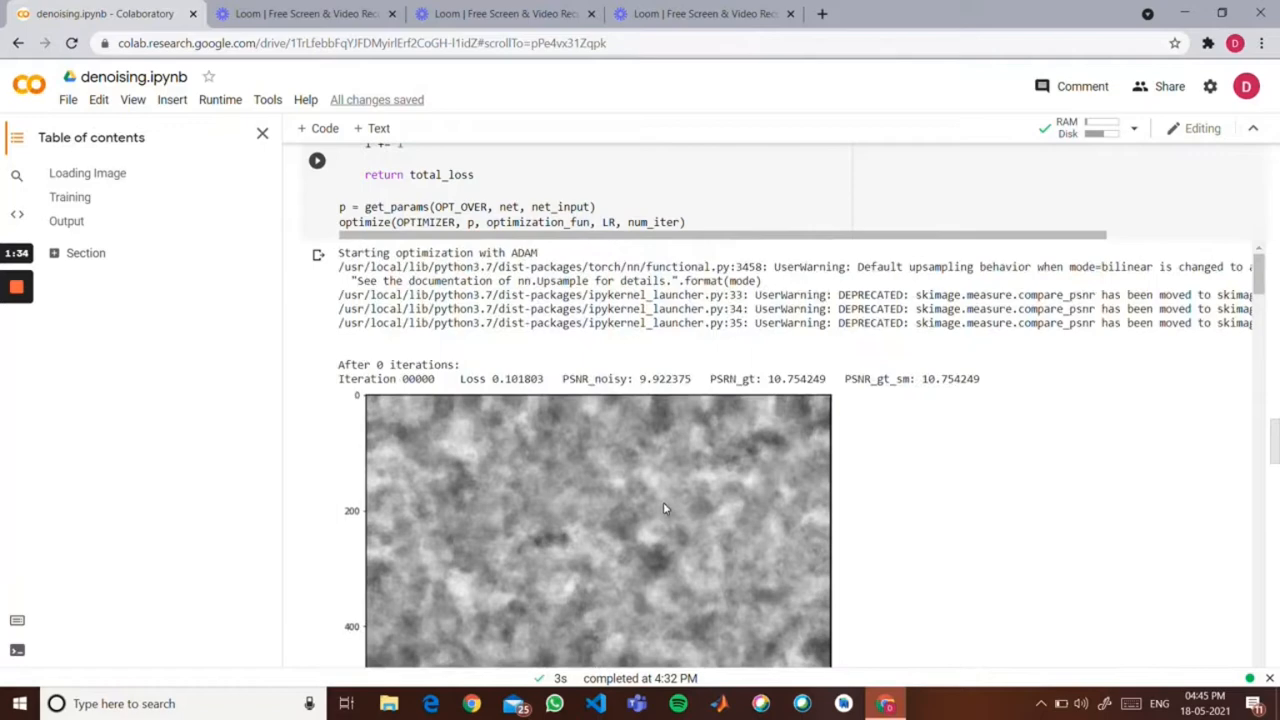
pyautogui.scroll(-3)
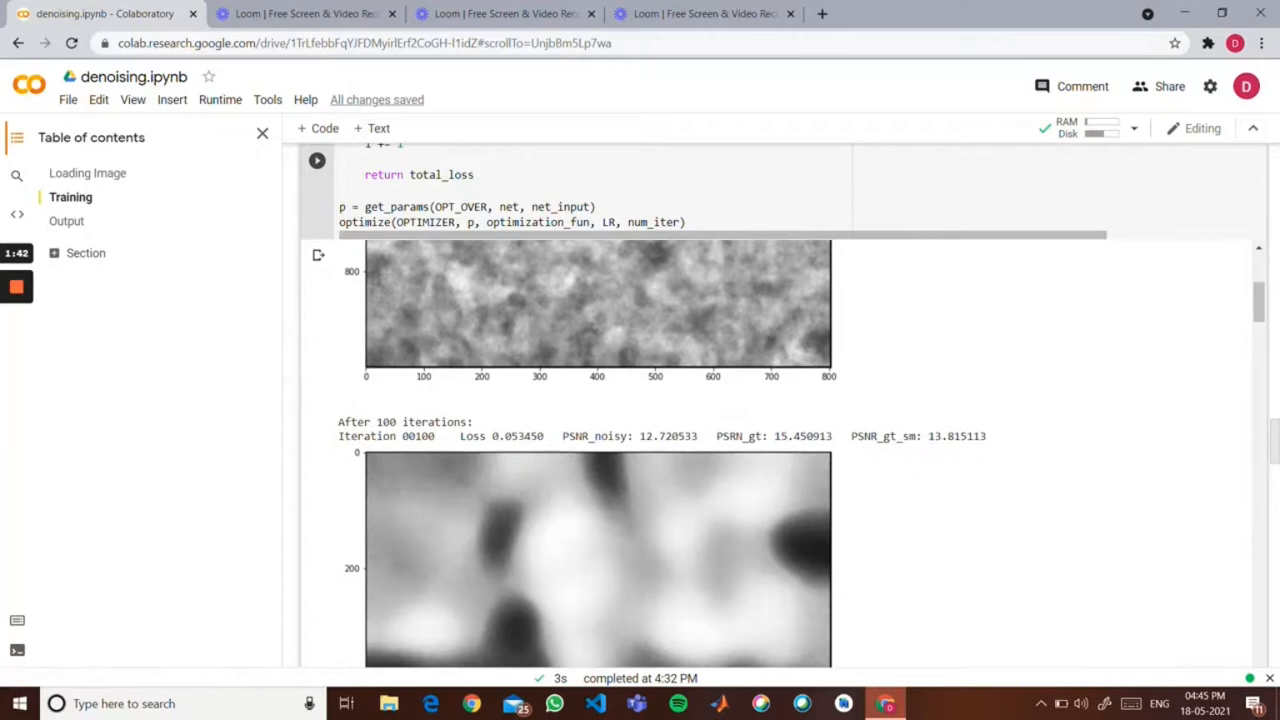
pyautogui.scroll(-3)
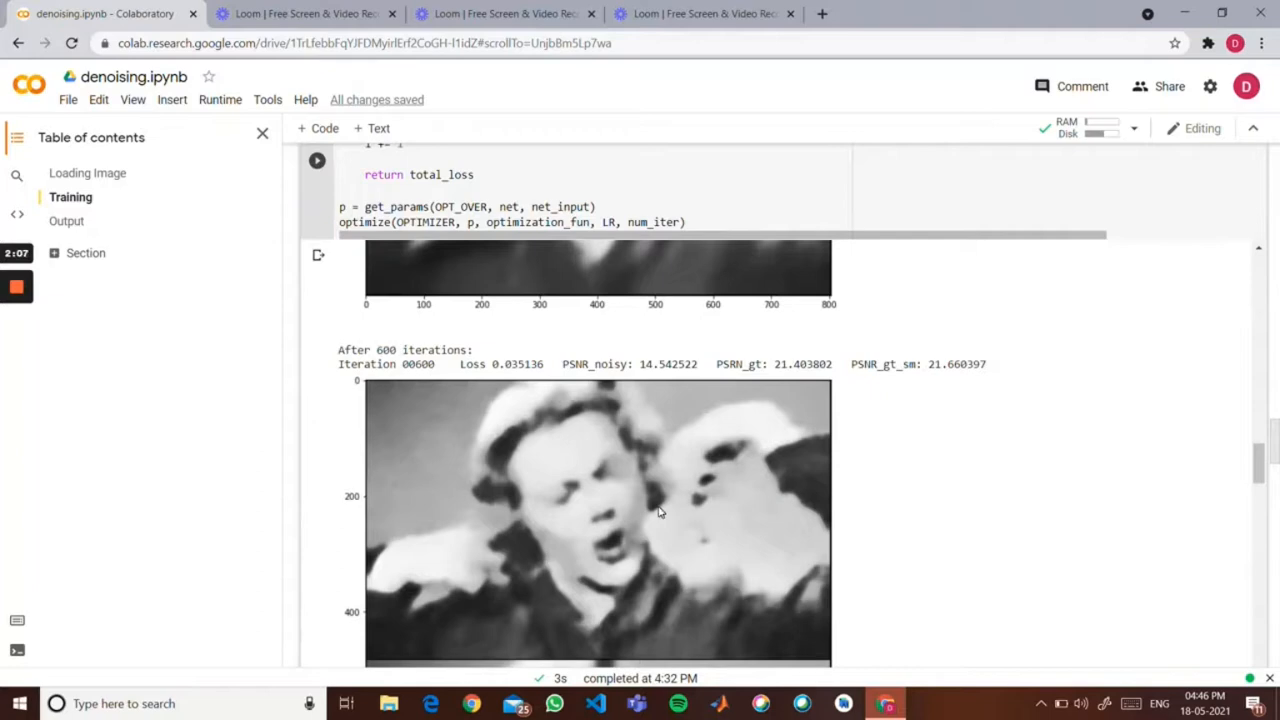
pyautogui.scroll(-3)
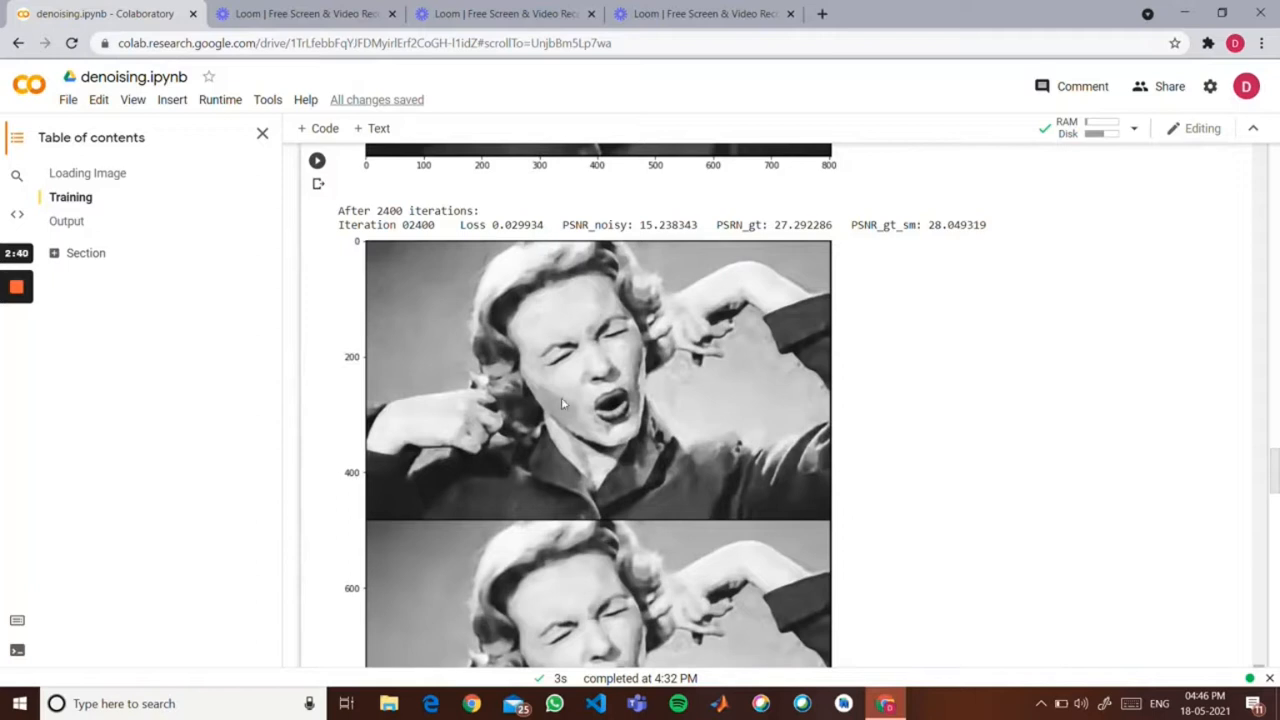
pyautogui.moveTo(600, 410)
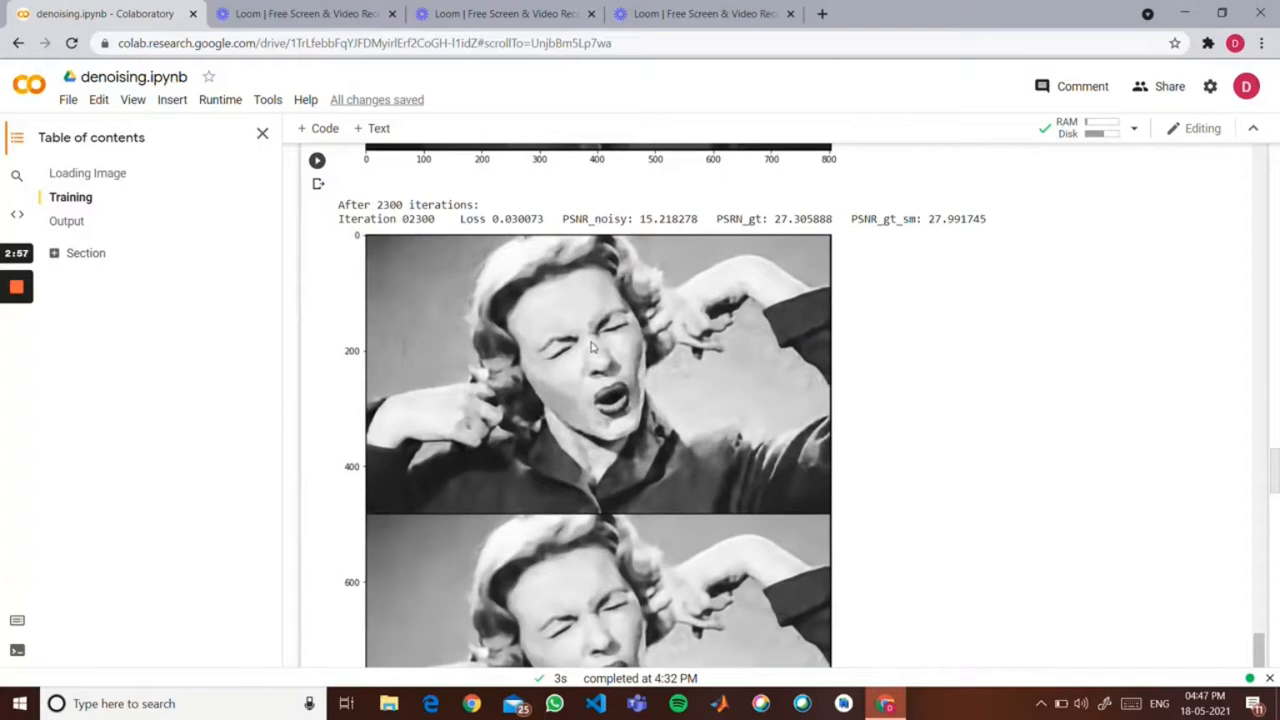
# Step: Move from the Training parameter cell to the optimization_fun code with smoothing, loss and PSNR
pyautogui.scroll(-3)
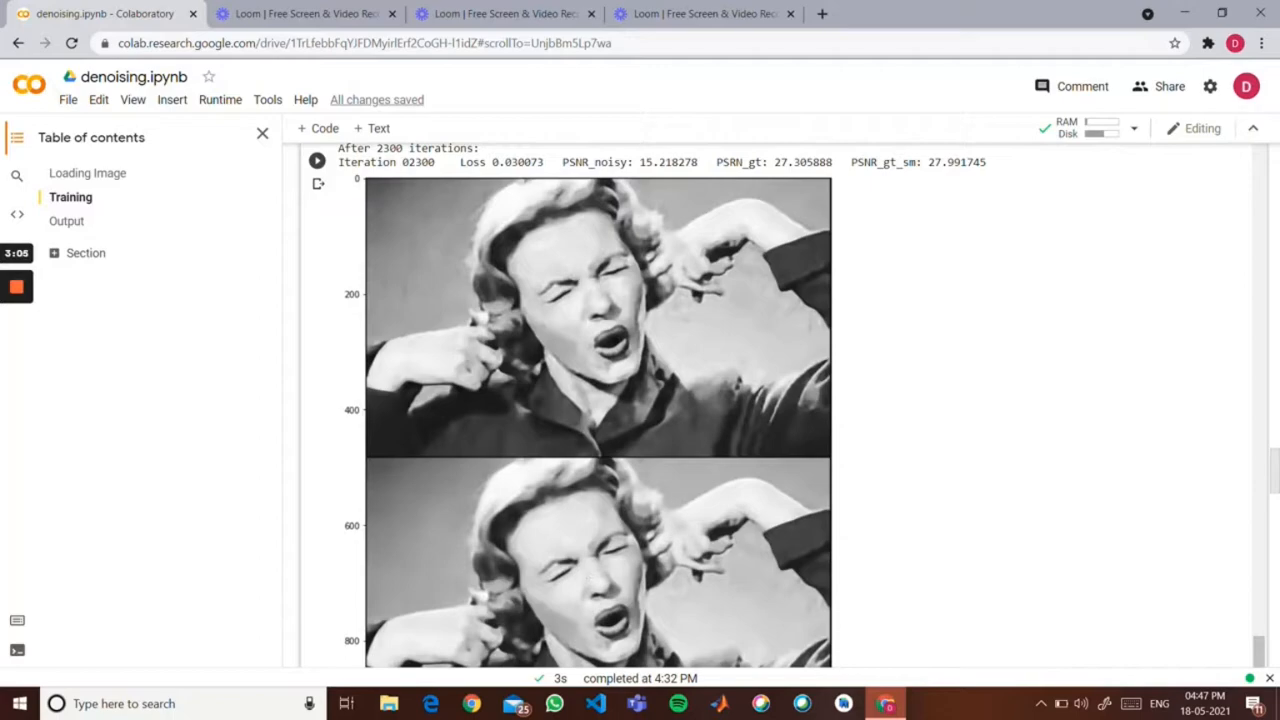
pyautogui.scroll(-3)
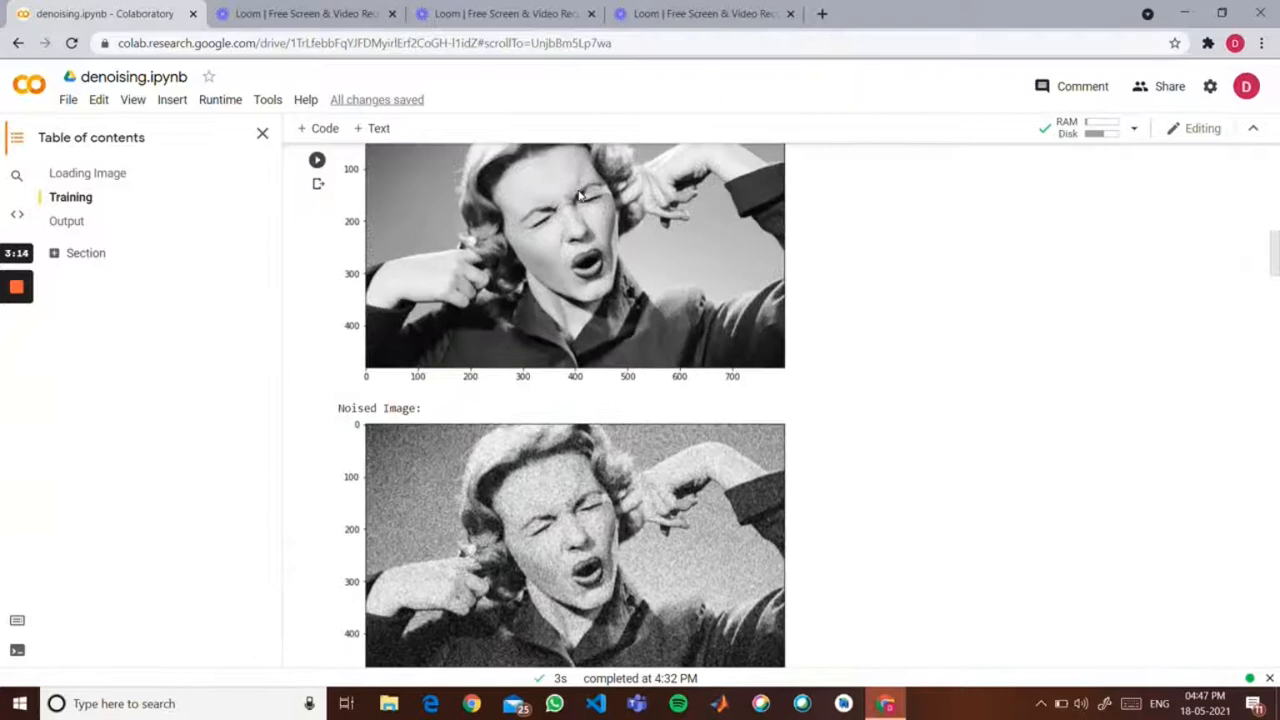
pyautogui.scroll(-3)
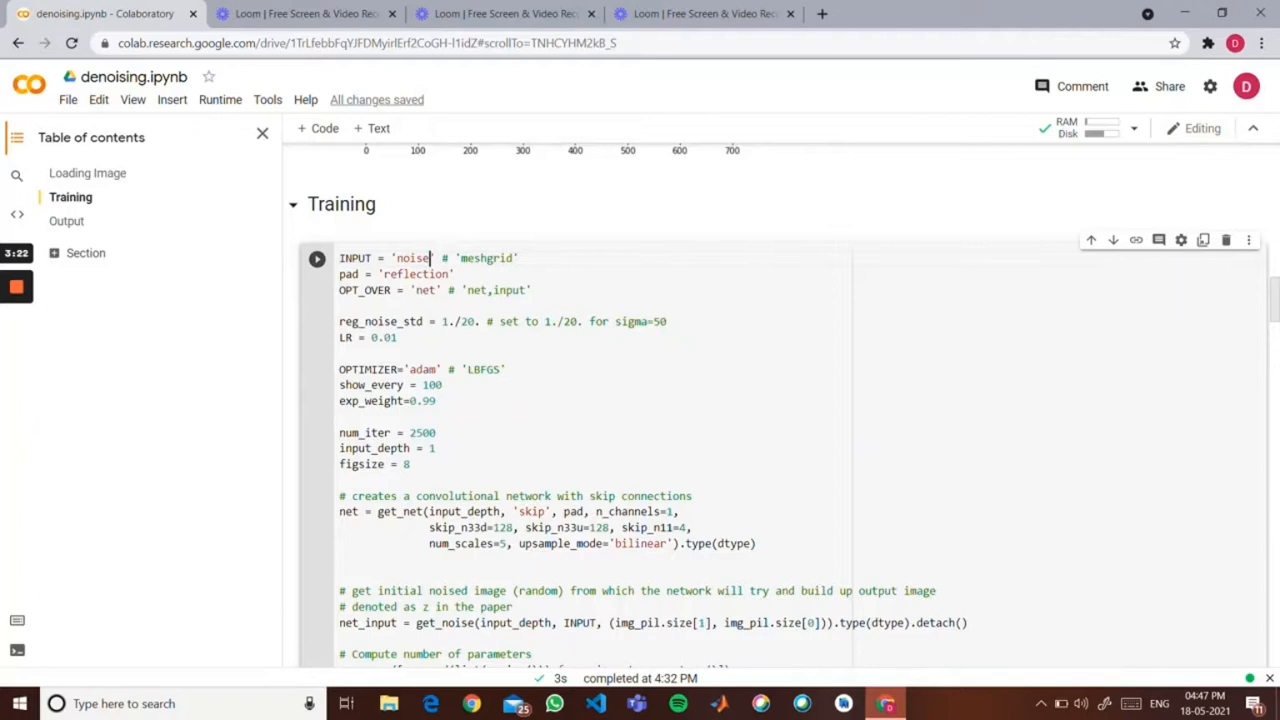
pyautogui.scroll(-3)
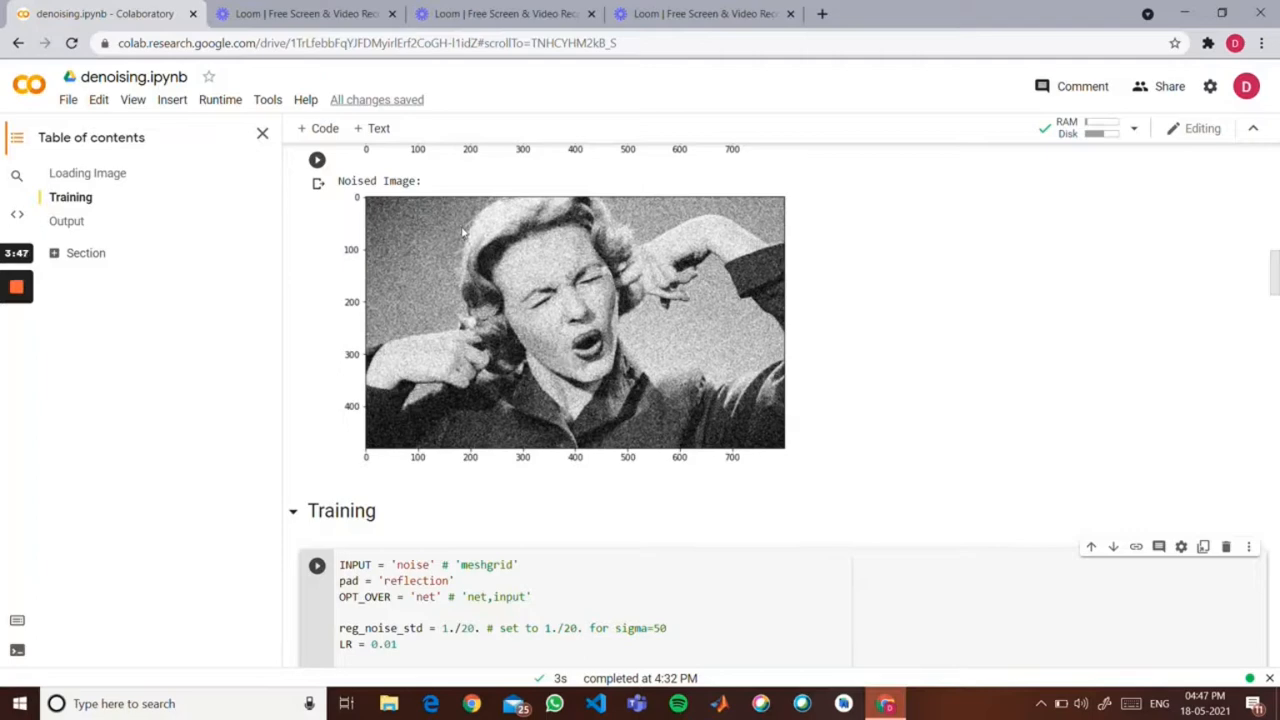
pyautogui.scroll(-3)
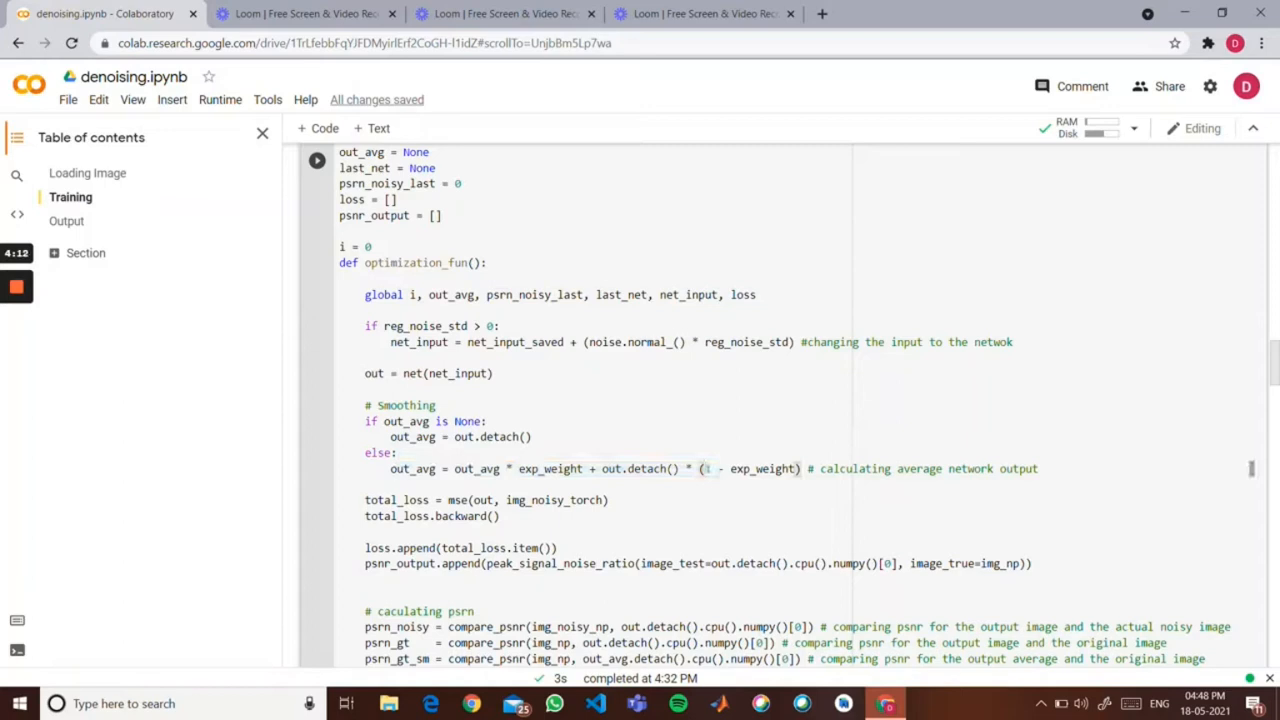
# Step: Review the psnr computation and plotting code, ending at the 2200-iteration output with PSNR near 27.3
pyautogui.scroll(-3)
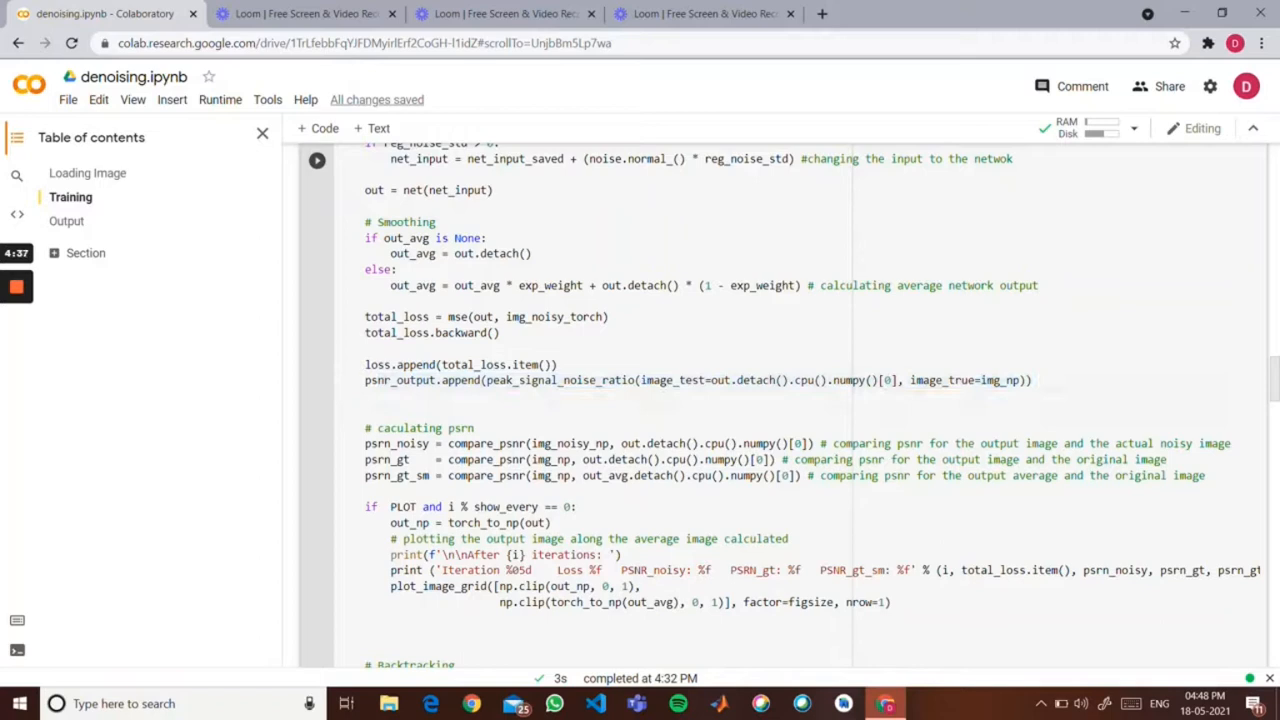
pyautogui.scroll(-3)
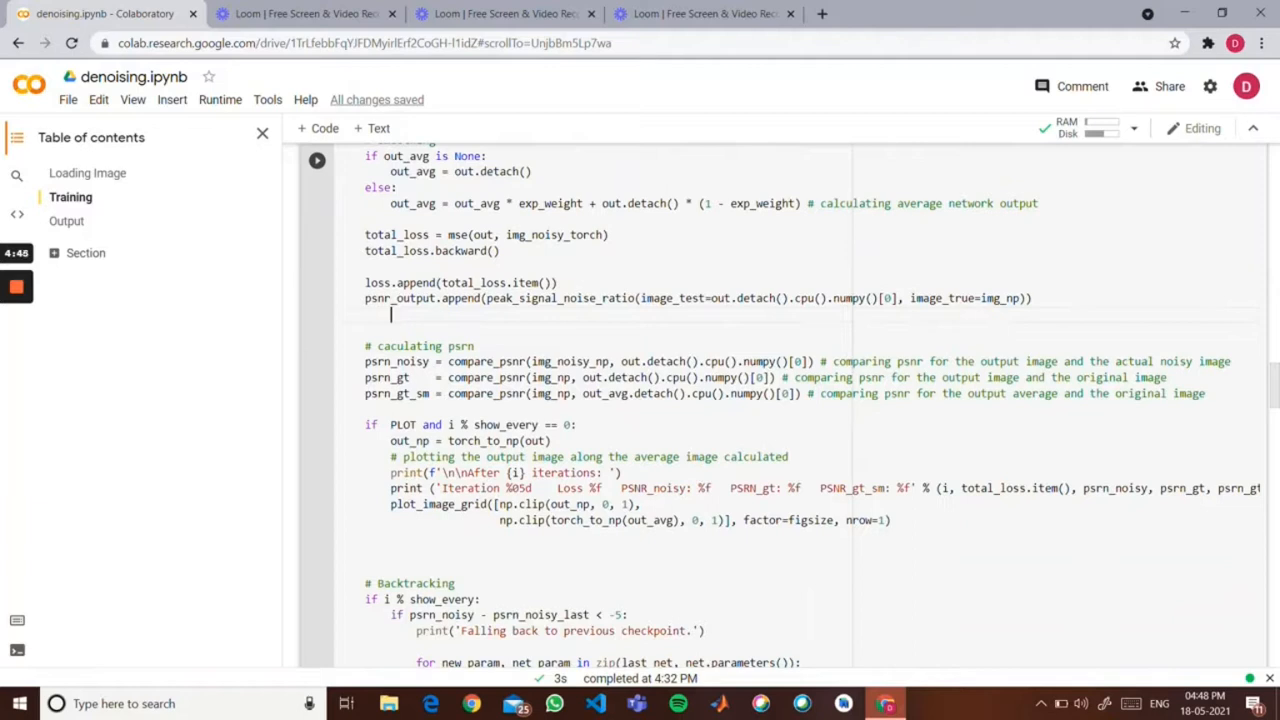
pyautogui.scroll(-3)
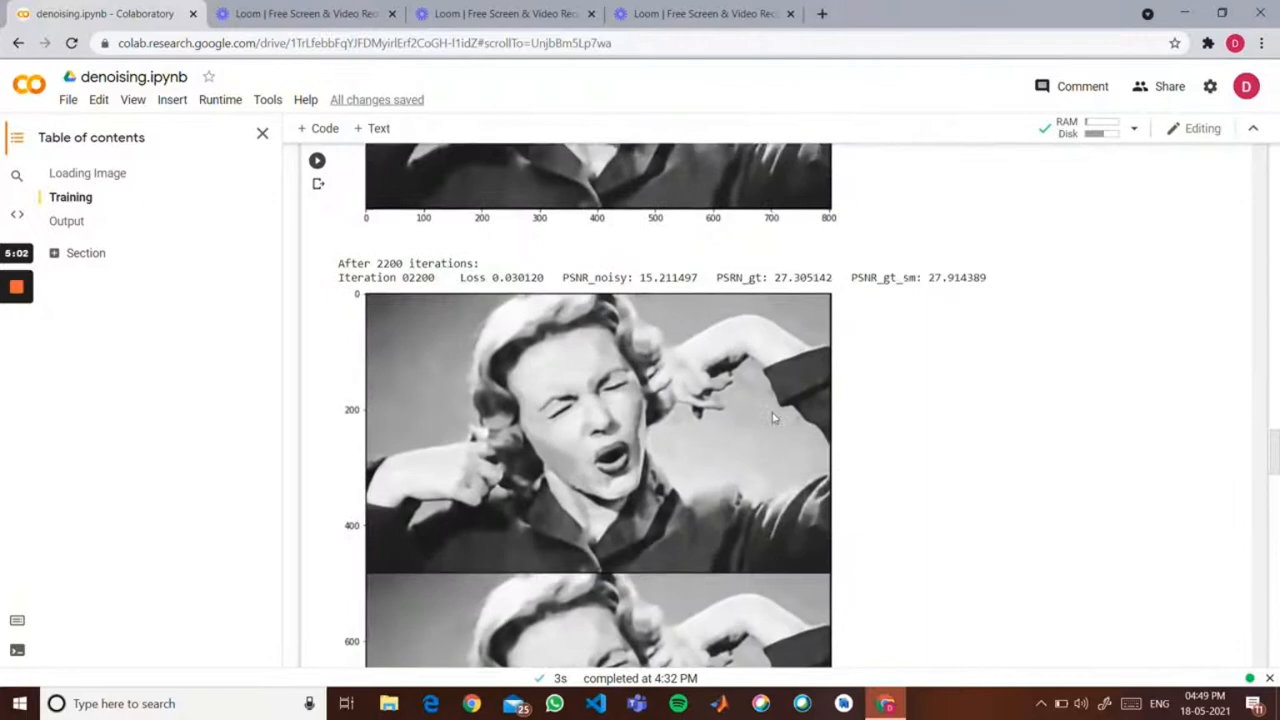
# Step: View the MSE loss and PSNR curves peaking near 2500 iterations, then the network's output image
pyautogui.scroll(-3)
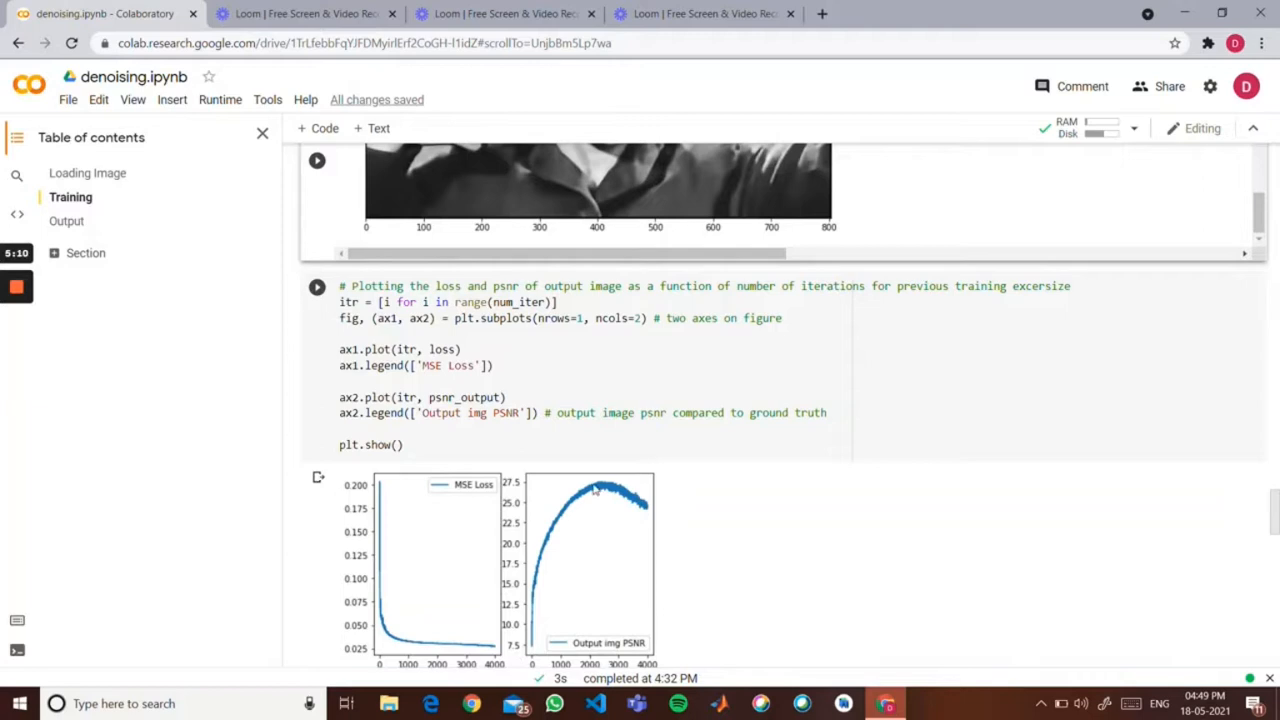
pyautogui.scroll(-3)
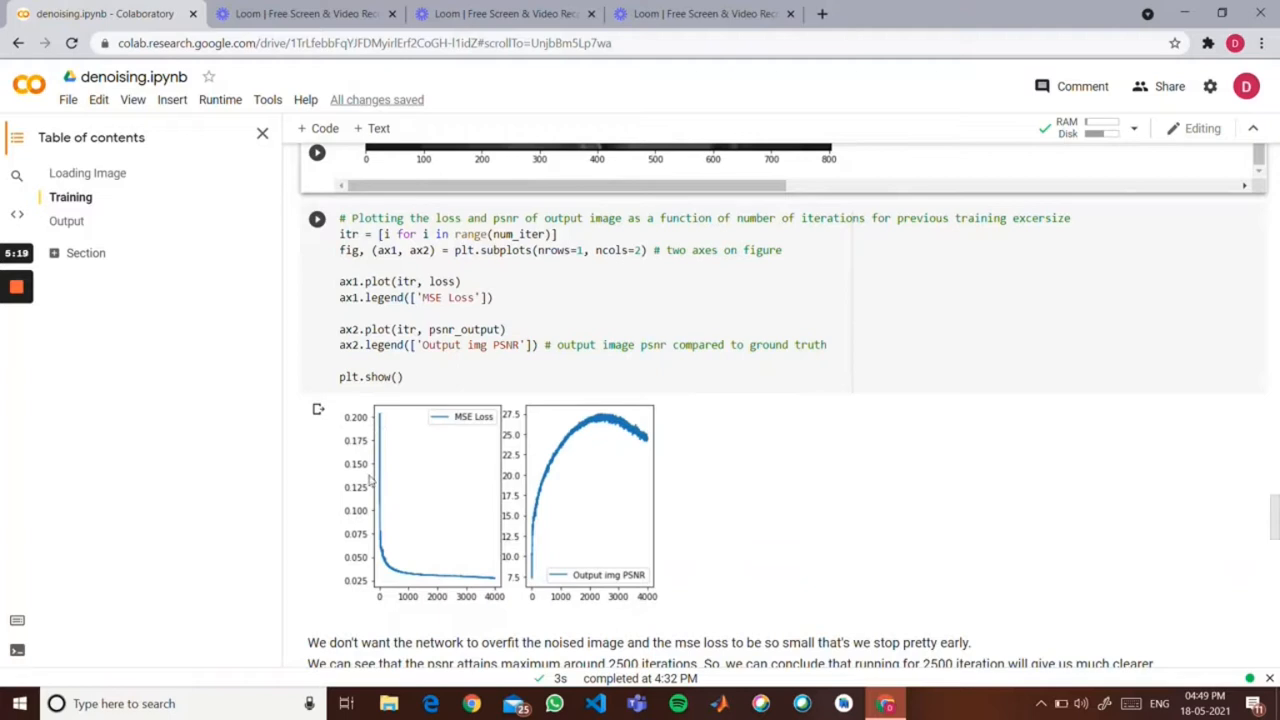
pyautogui.moveTo(610, 585)
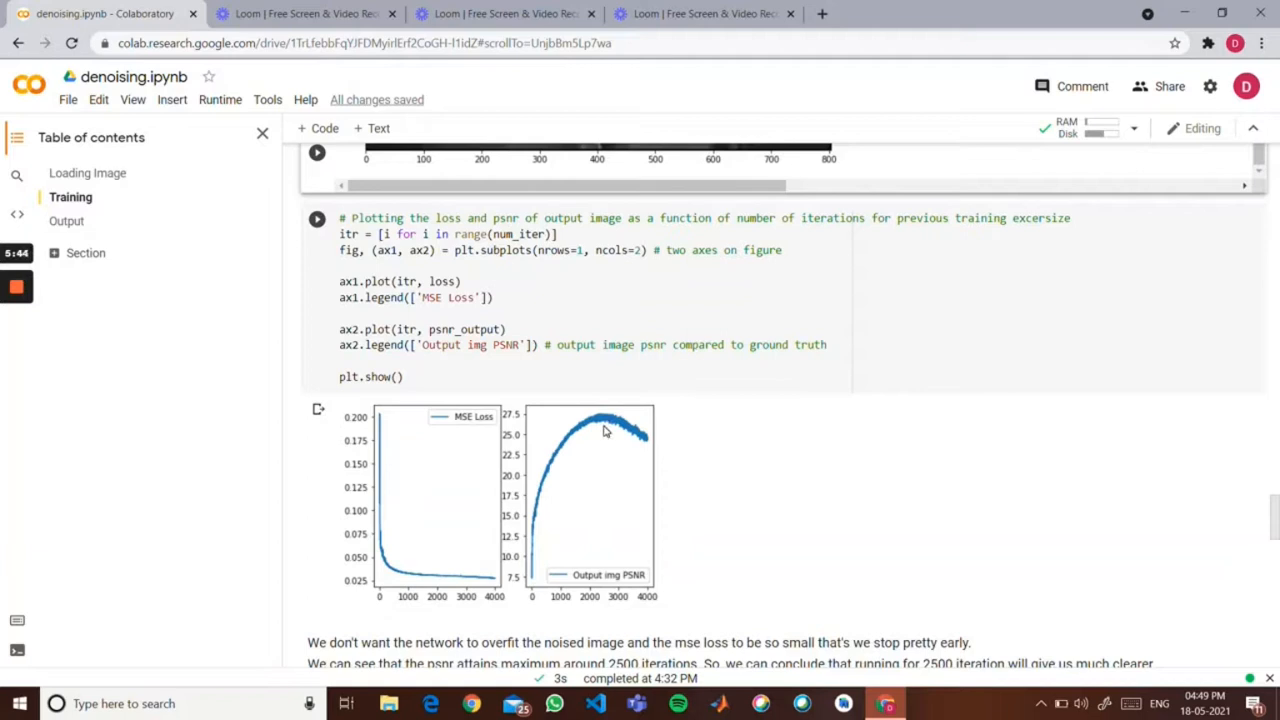
pyautogui.moveTo(615, 595)
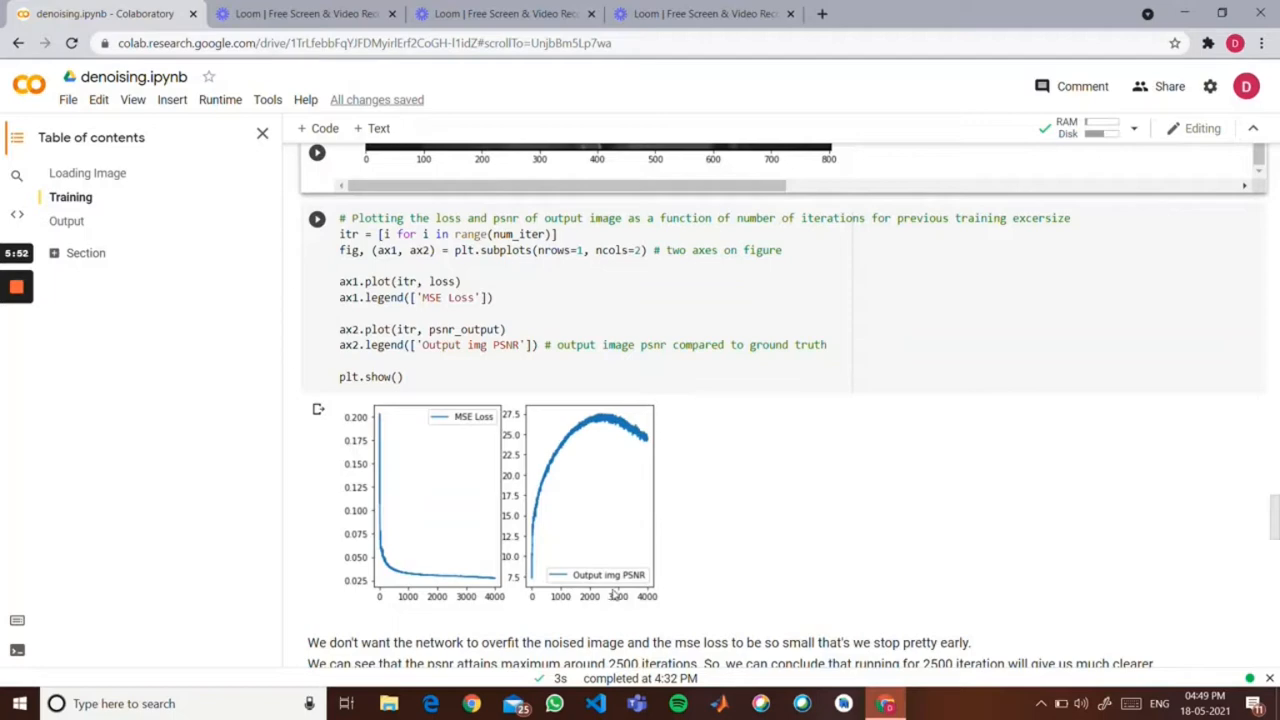
pyautogui.scroll(-3)
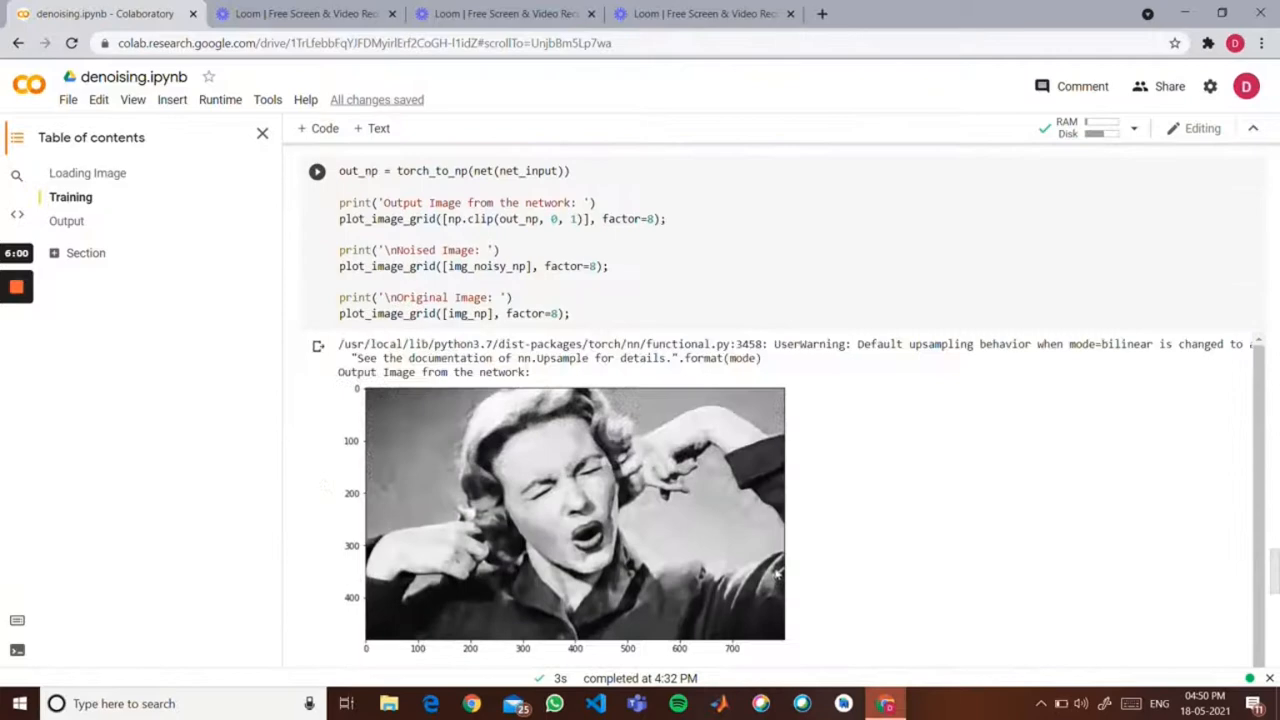
# Step: Scroll through the Noised Image and Original Image plots, then switch to the Super-Resolution slide deck
pyautogui.scroll(-3)
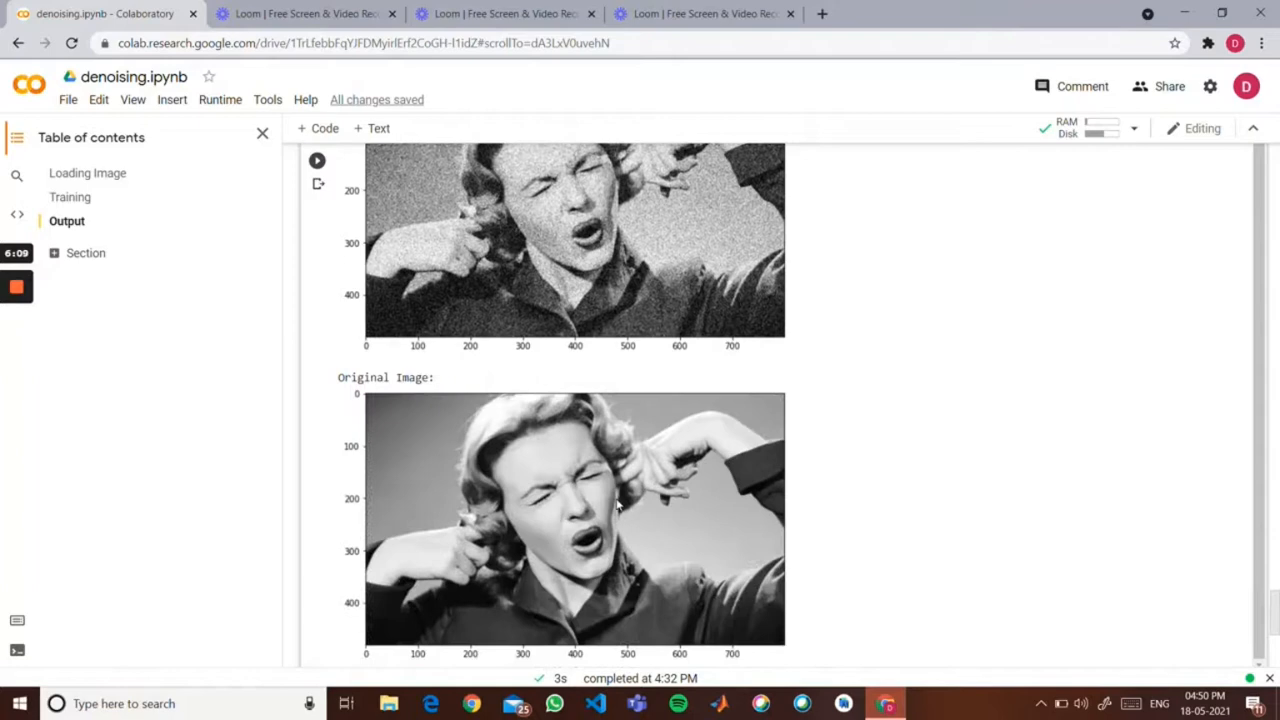
pyautogui.scroll(-3)
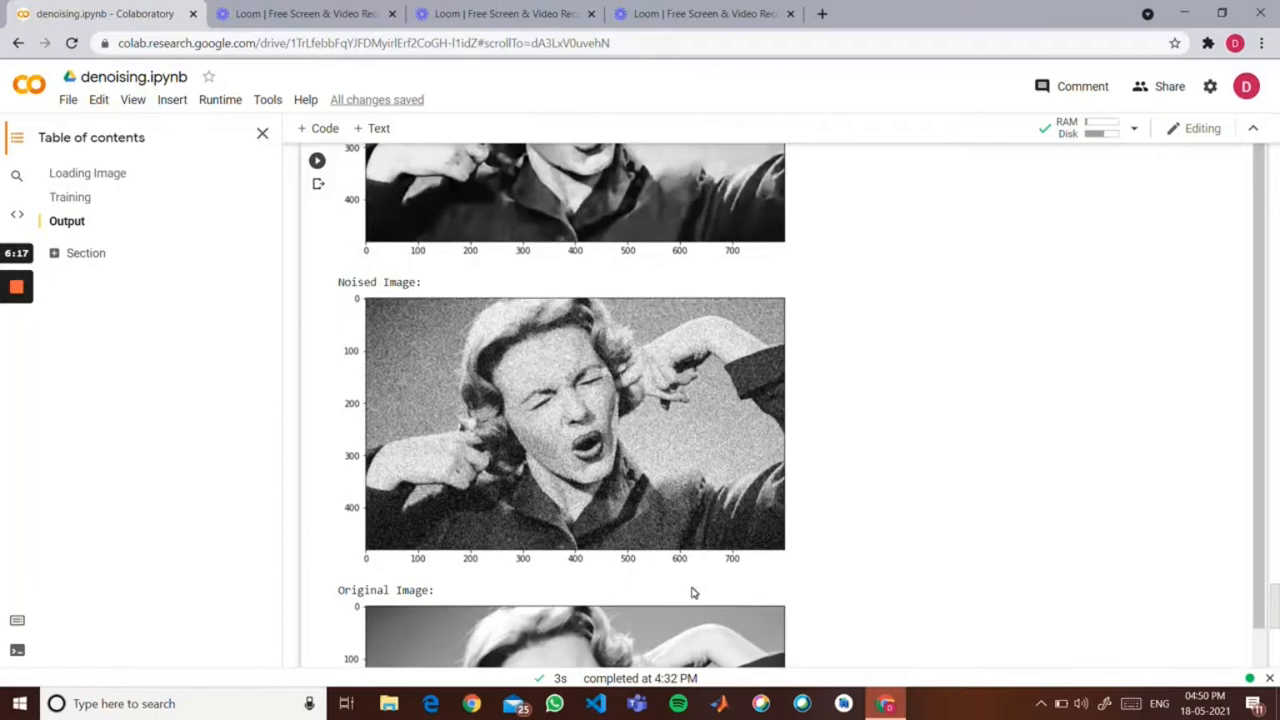
pyautogui.click(305, 13)
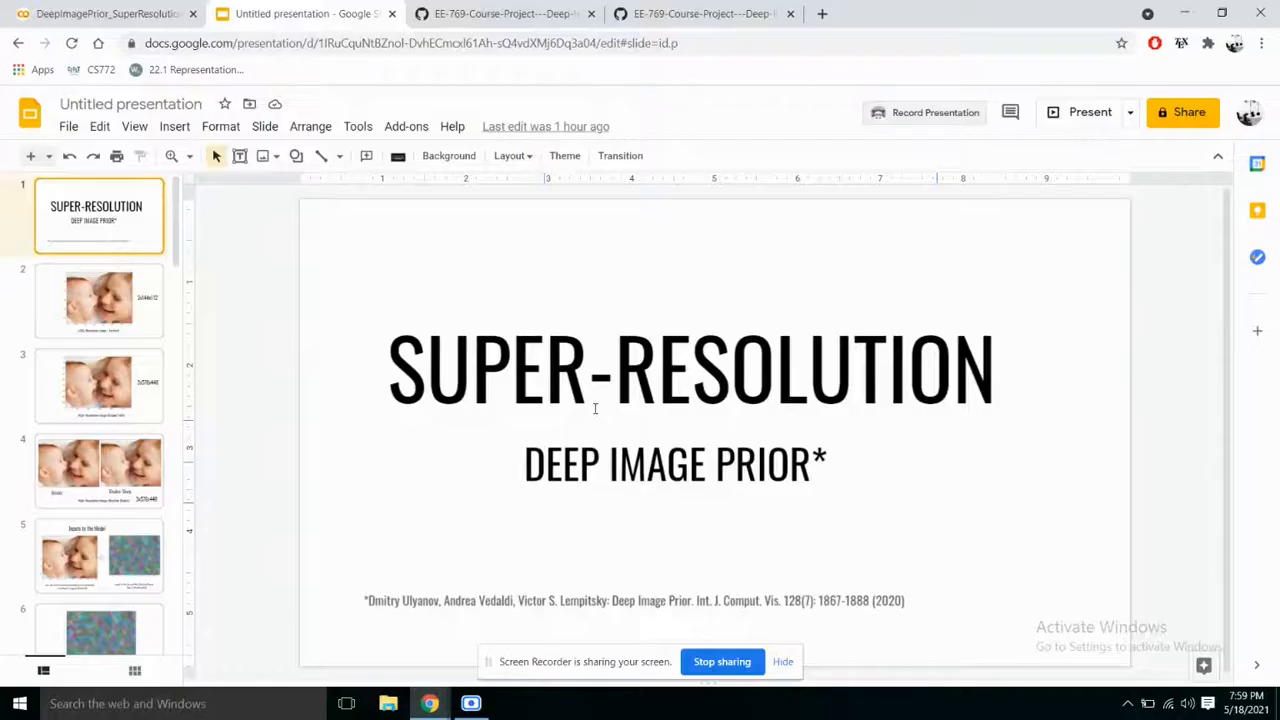
pyautogui.moveTo(520, 390)
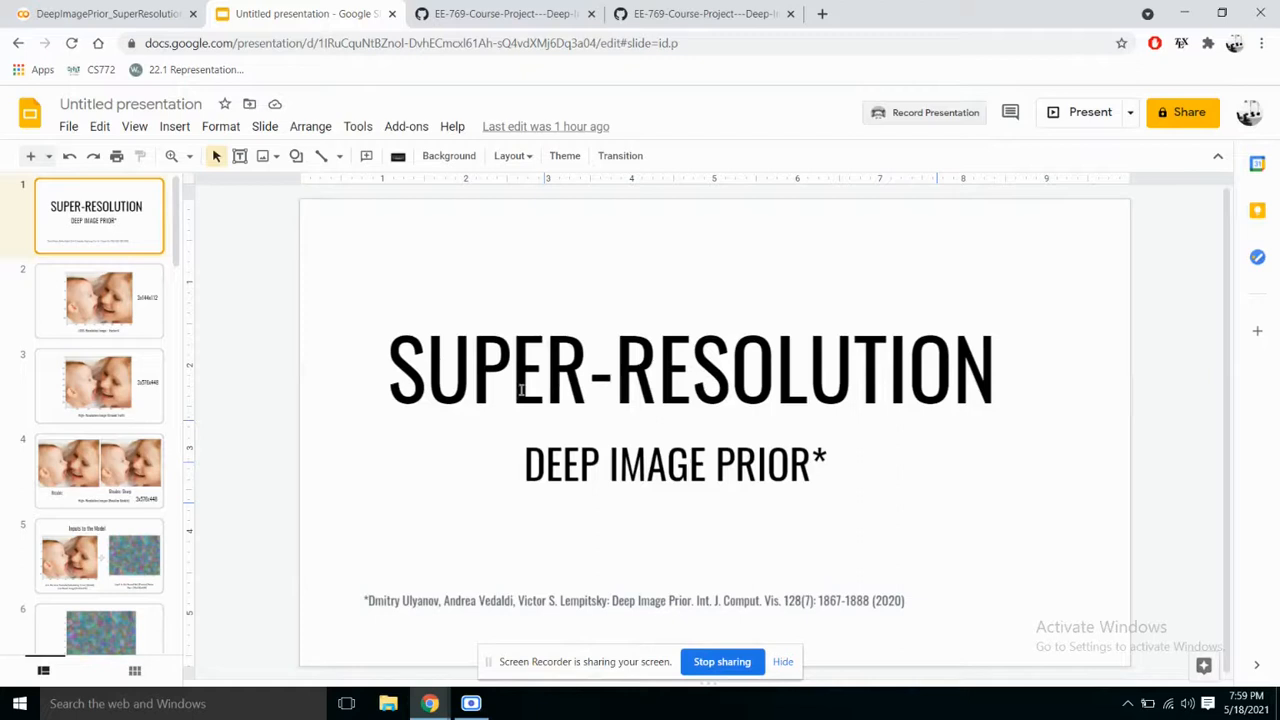
# Step: Browse the low- and high-resolution slides, Inputs to the Model, and the 0-iteration noise slide
pyautogui.click(99, 301)
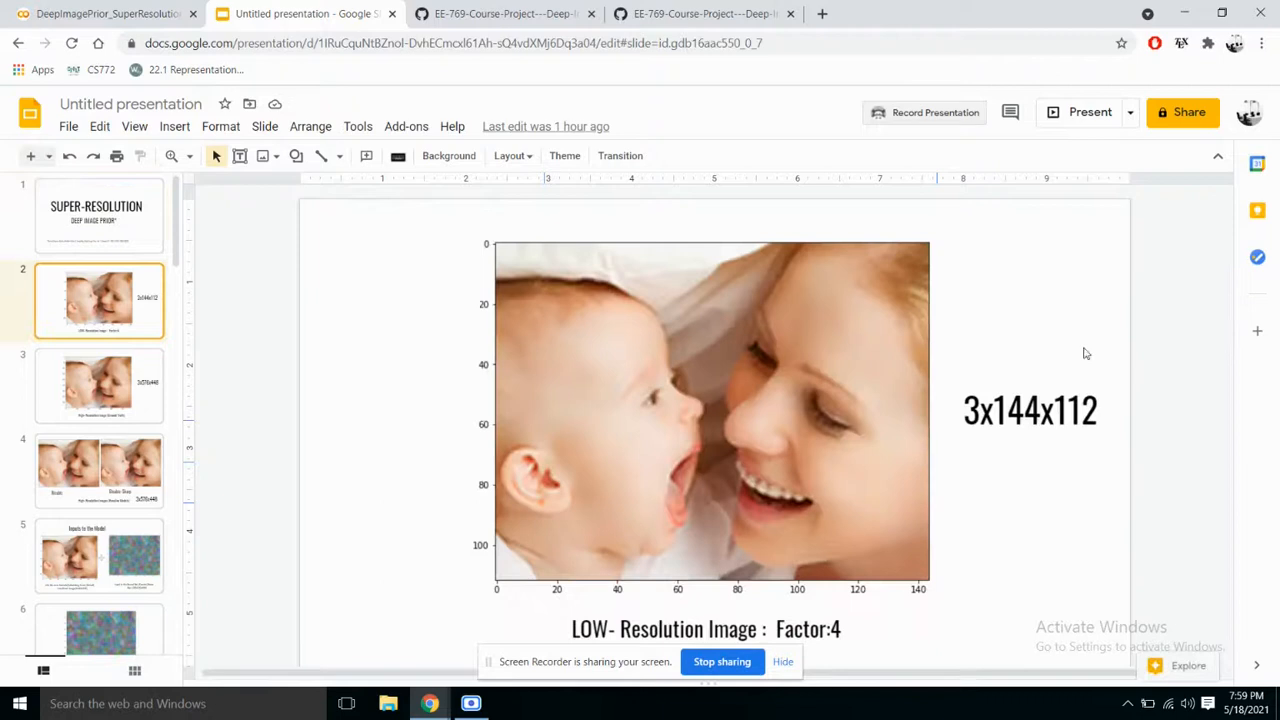
pyautogui.click(99, 385)
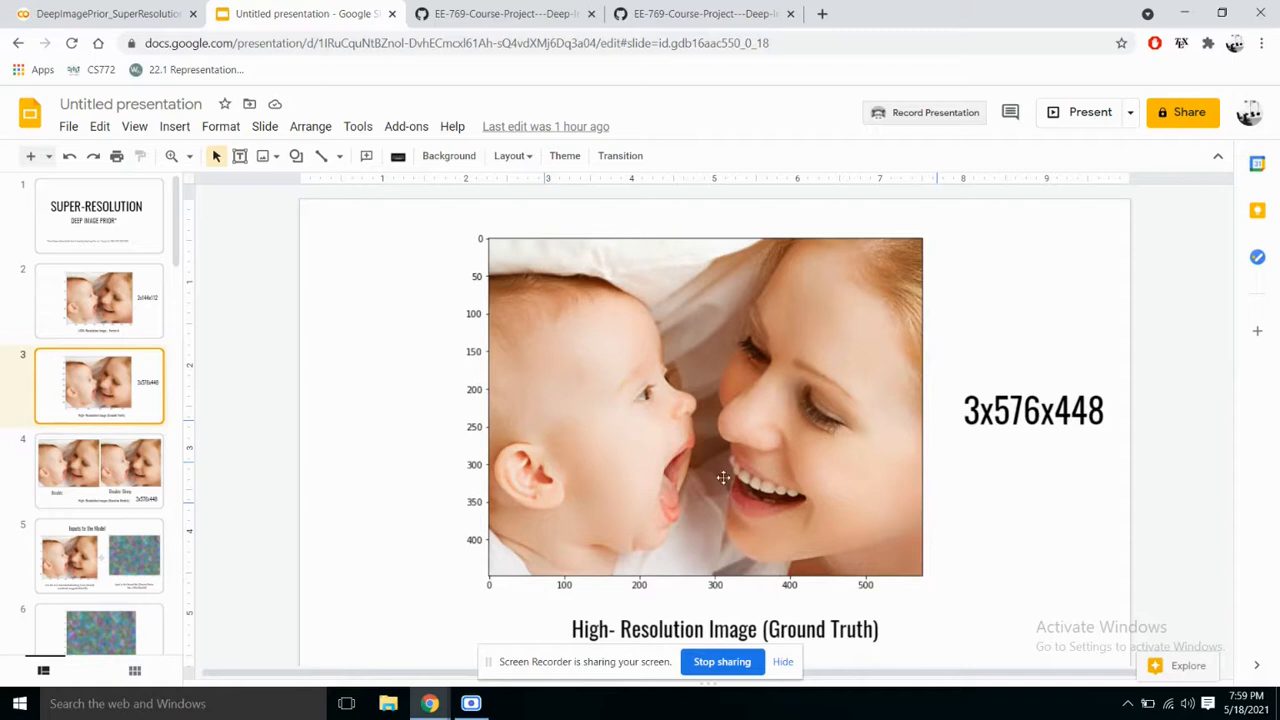
pyautogui.click(99, 301)
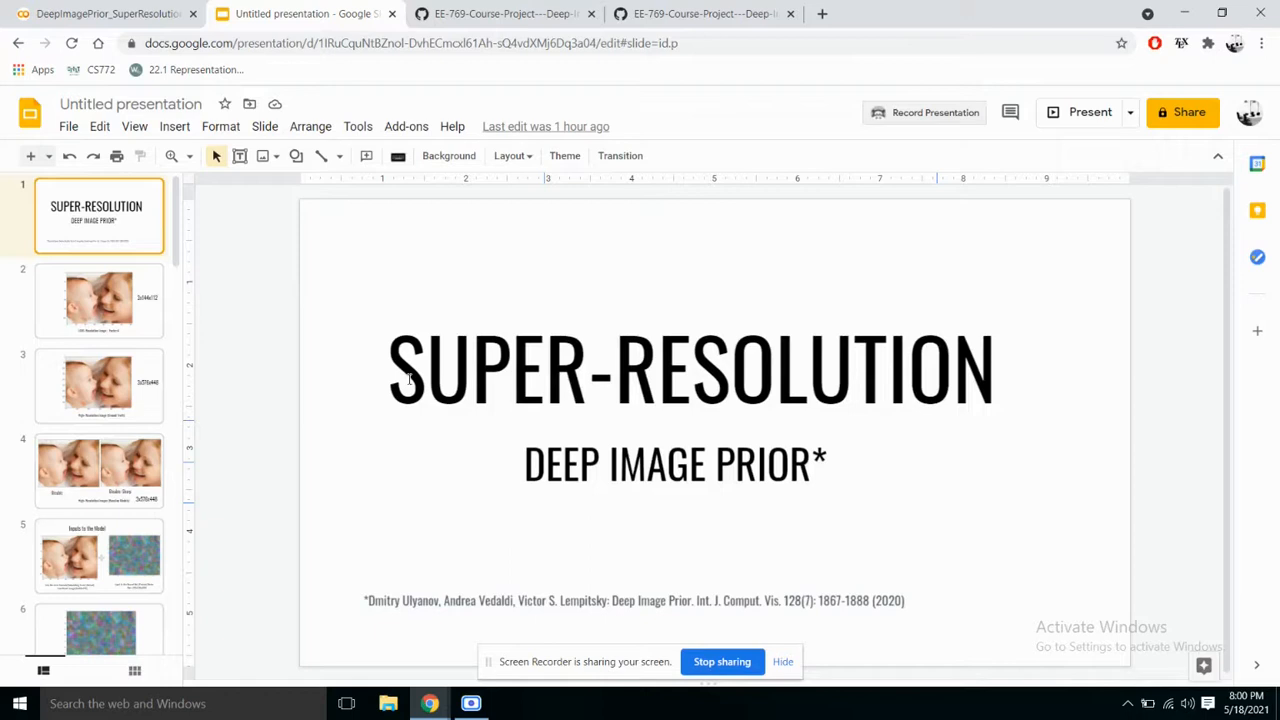
pyautogui.click(99, 471)
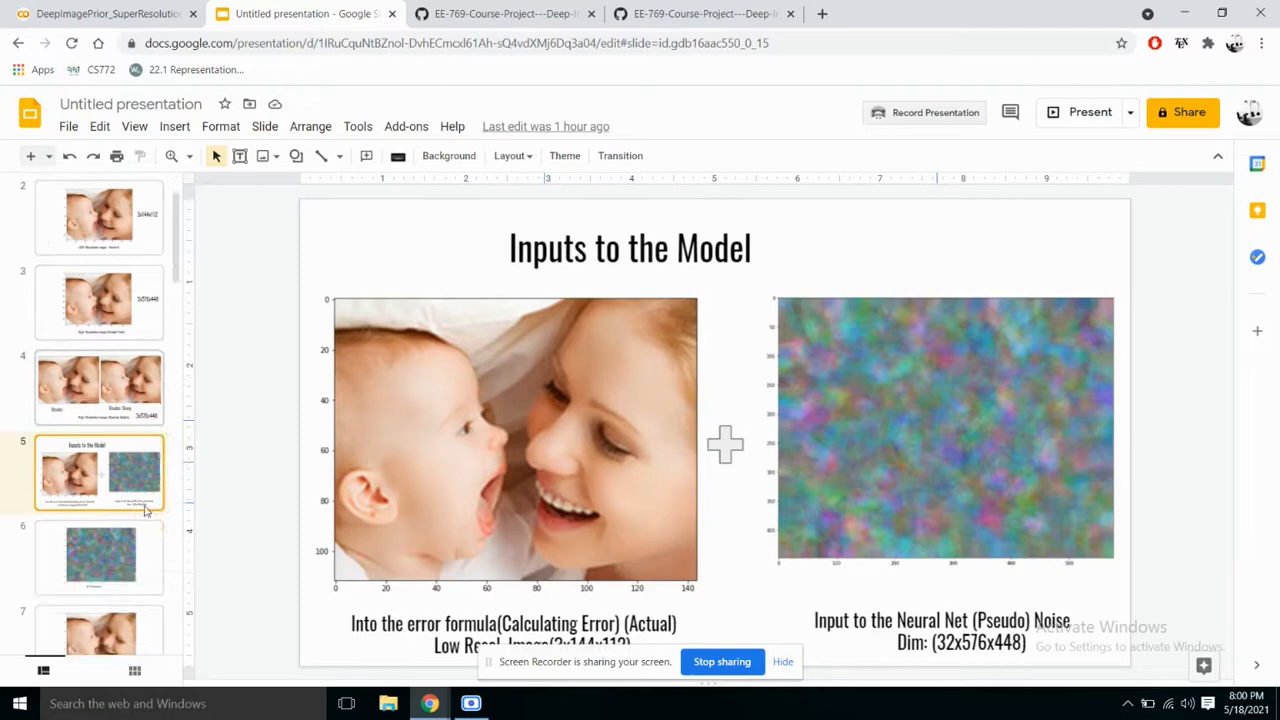
pyautogui.click(99, 557)
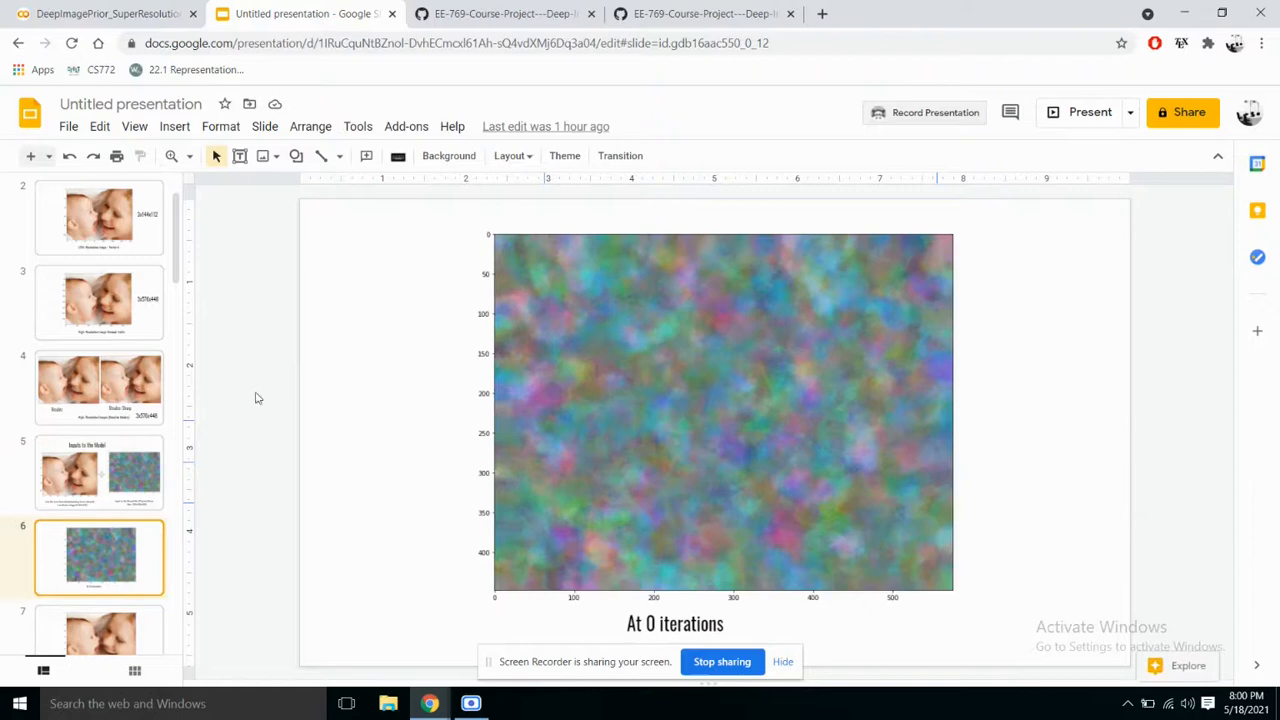
# Step: Advance to the later iteration slides, then return to the DeepImagePrior_SuperResolution Colab notebook
pyautogui.click(99, 594)
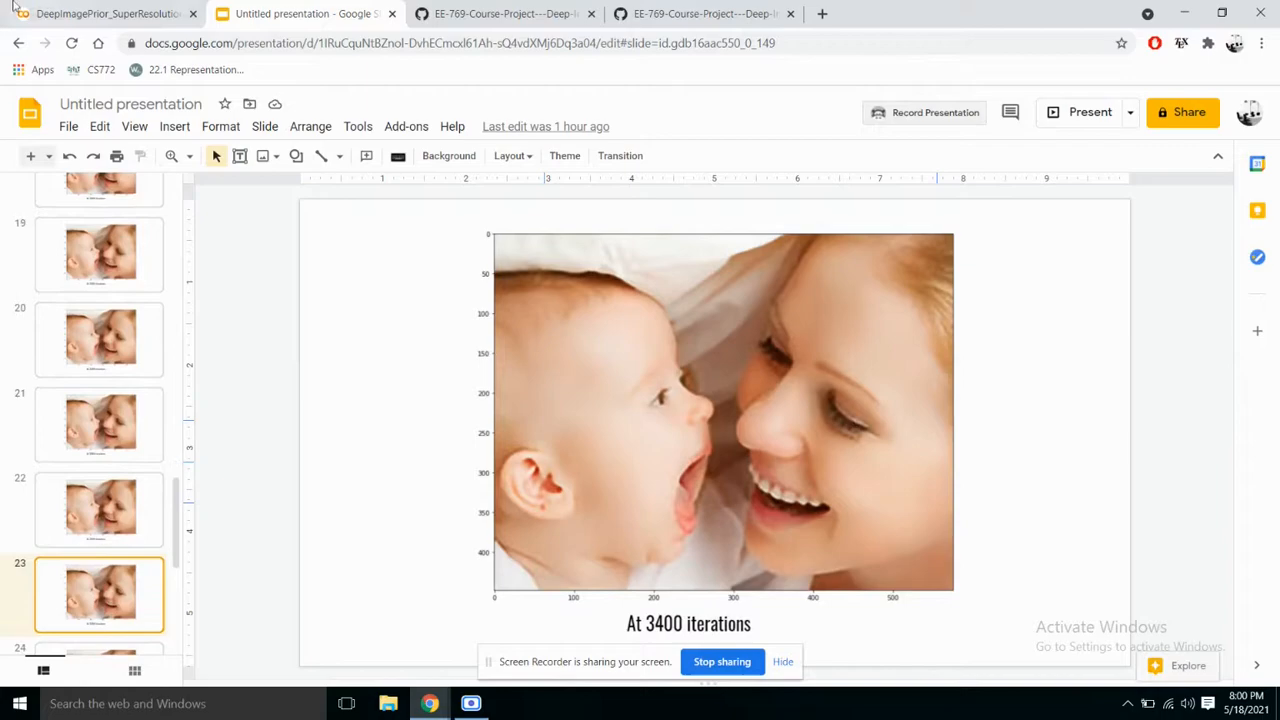
pyautogui.click(105, 13)
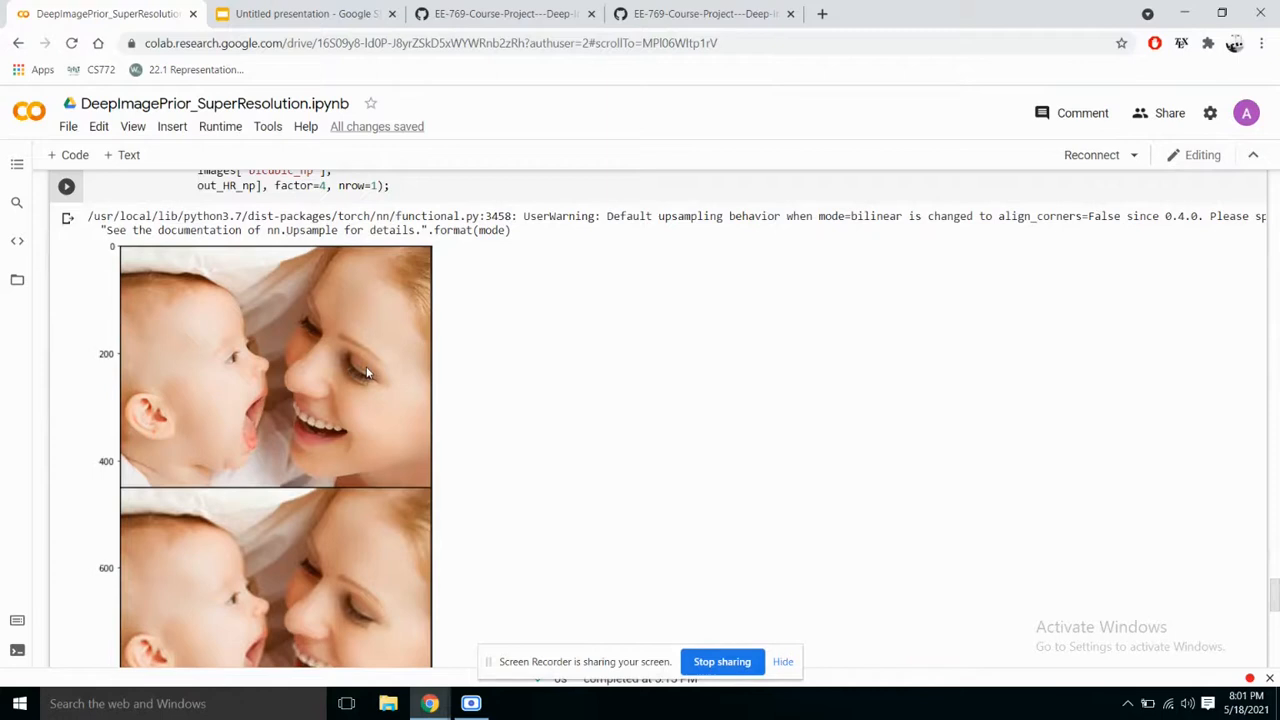
# Step: Scroll the super-resolution notebook to the PSNR history plot spanning 5000 iterations
pyautogui.scroll(-3)
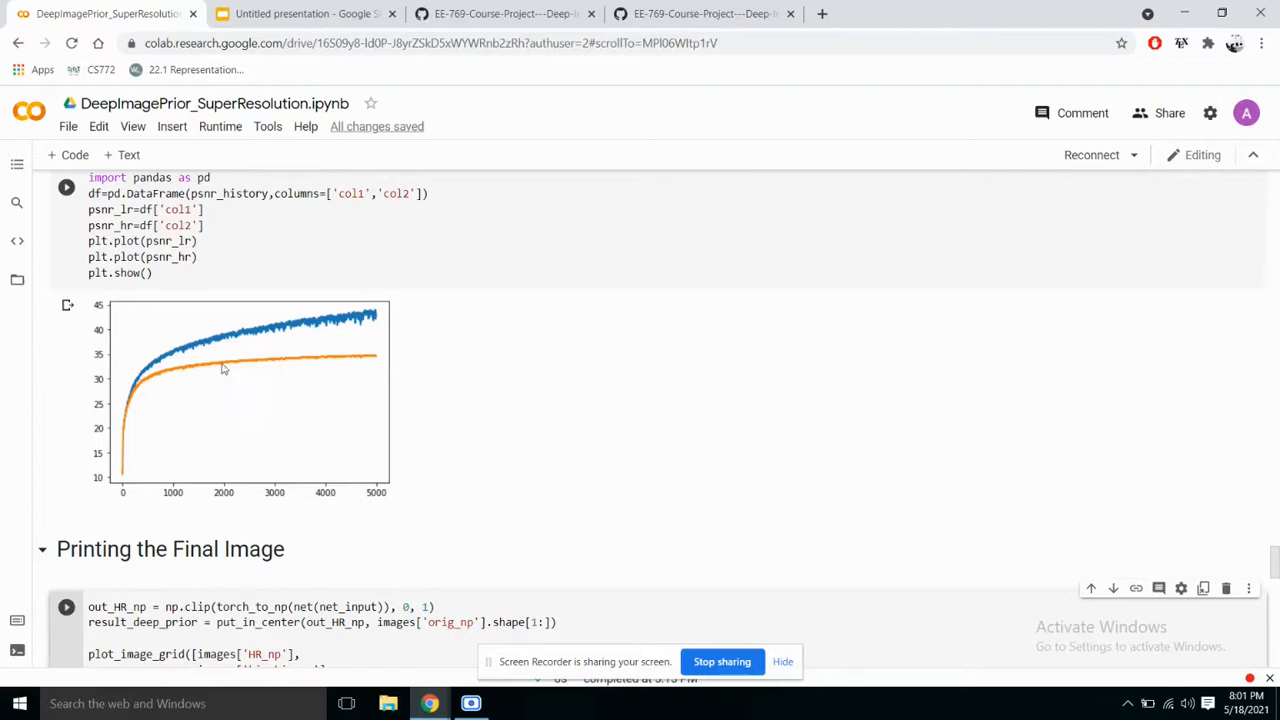
pyautogui.moveTo(365, 353)
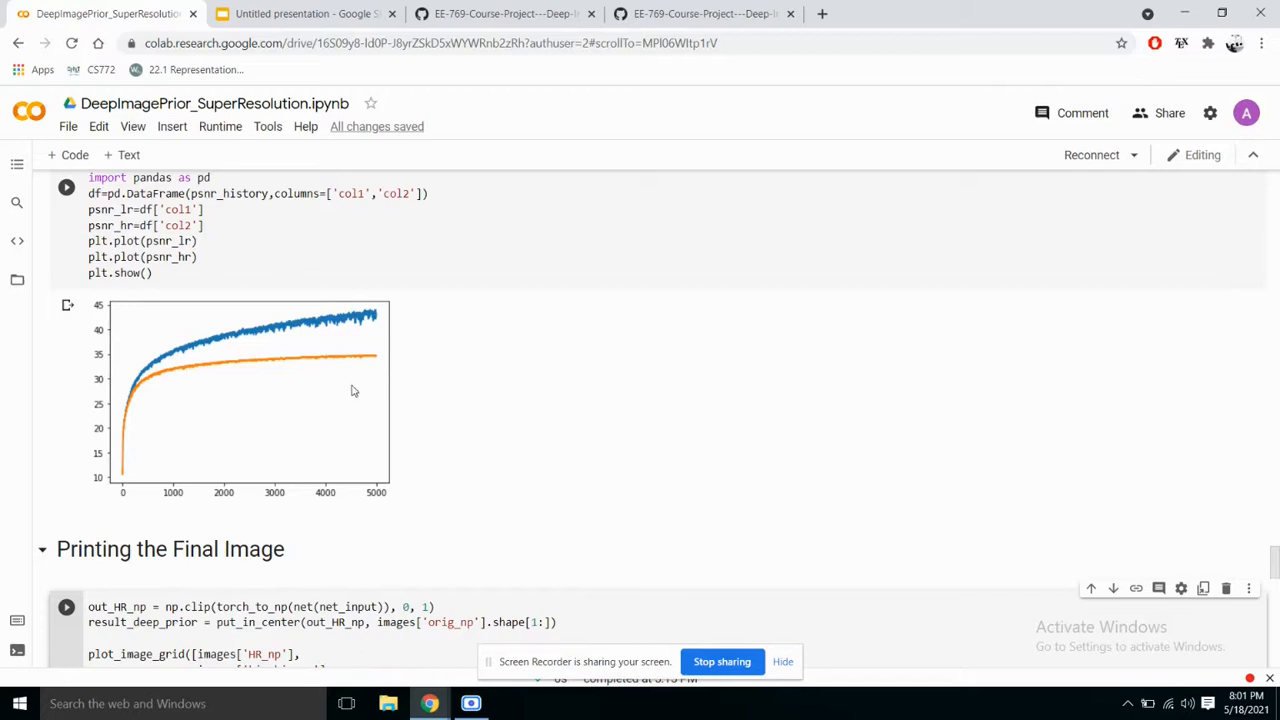
pyautogui.moveTo(333, 373)
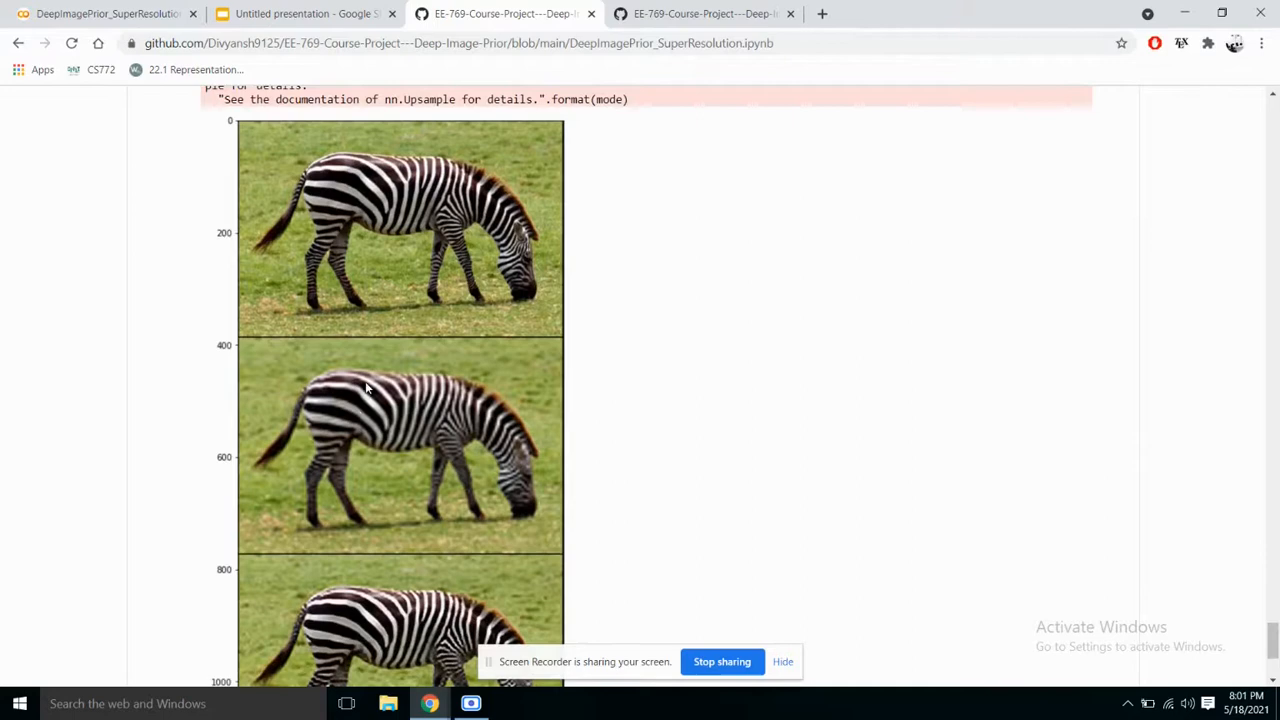
# Step: Scroll through the zebra training image grids down to the torchsummary layer table
pyautogui.scroll(-3)
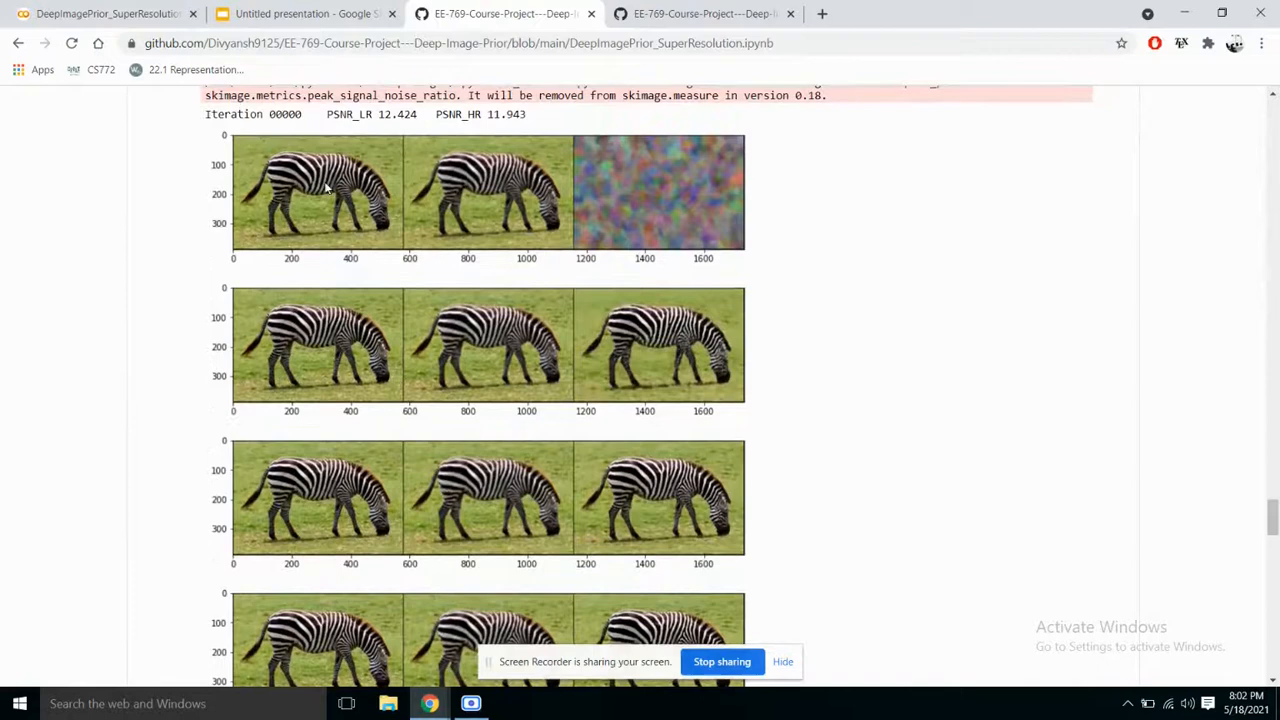
pyautogui.scroll(-3)
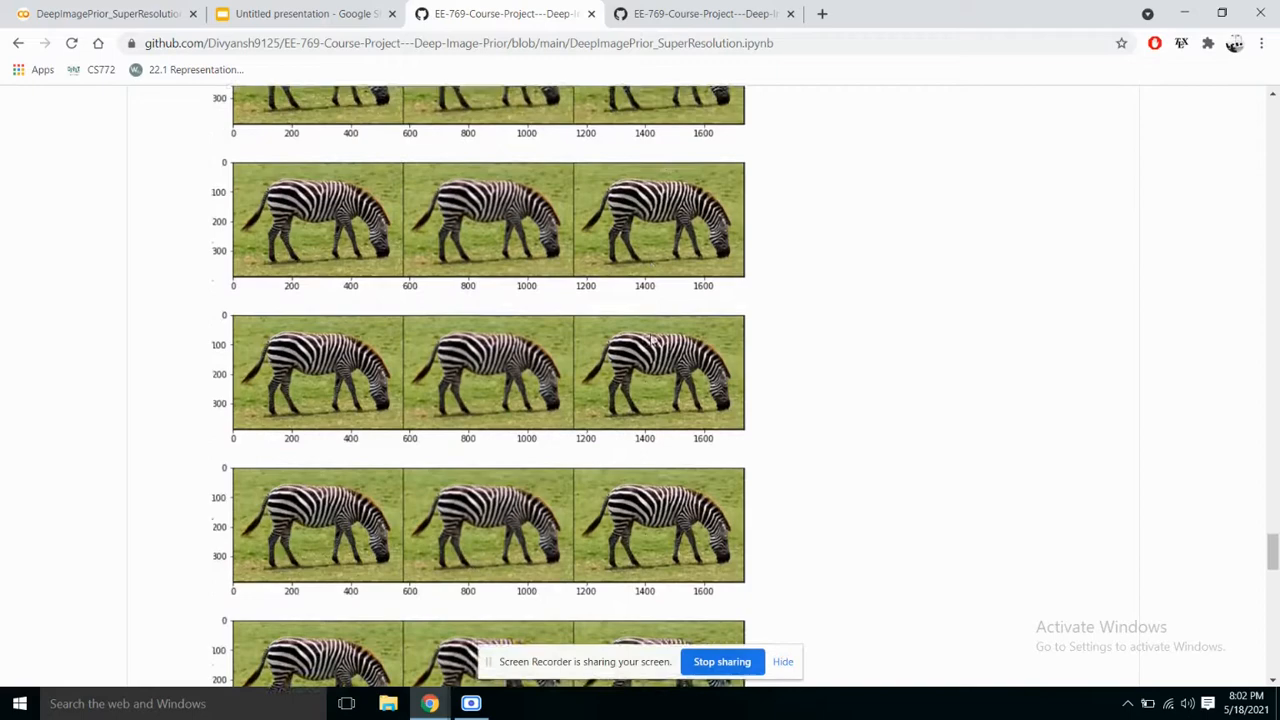
pyautogui.scroll(-3)
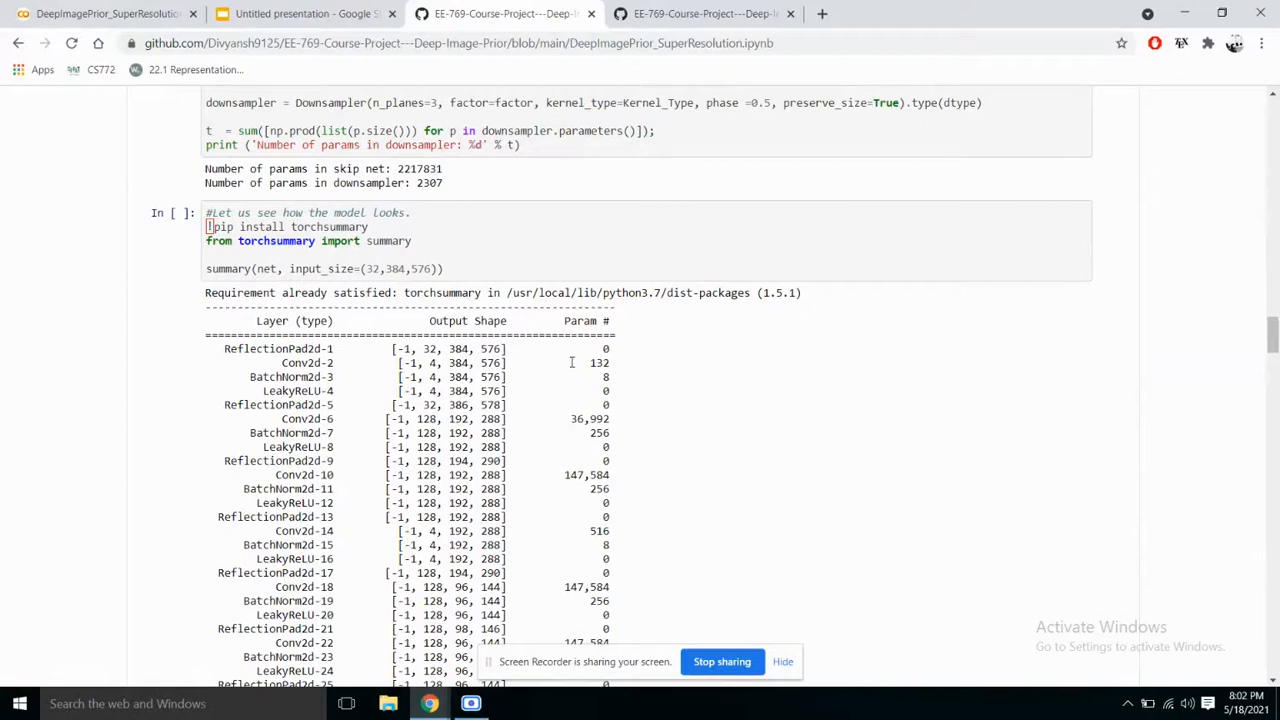
# Step: Scroll down through the torchsummary layer table past the 4-channel Conv2d/BatchNorm2d/LeakyReLU blocks
pyautogui.scroll(-3)
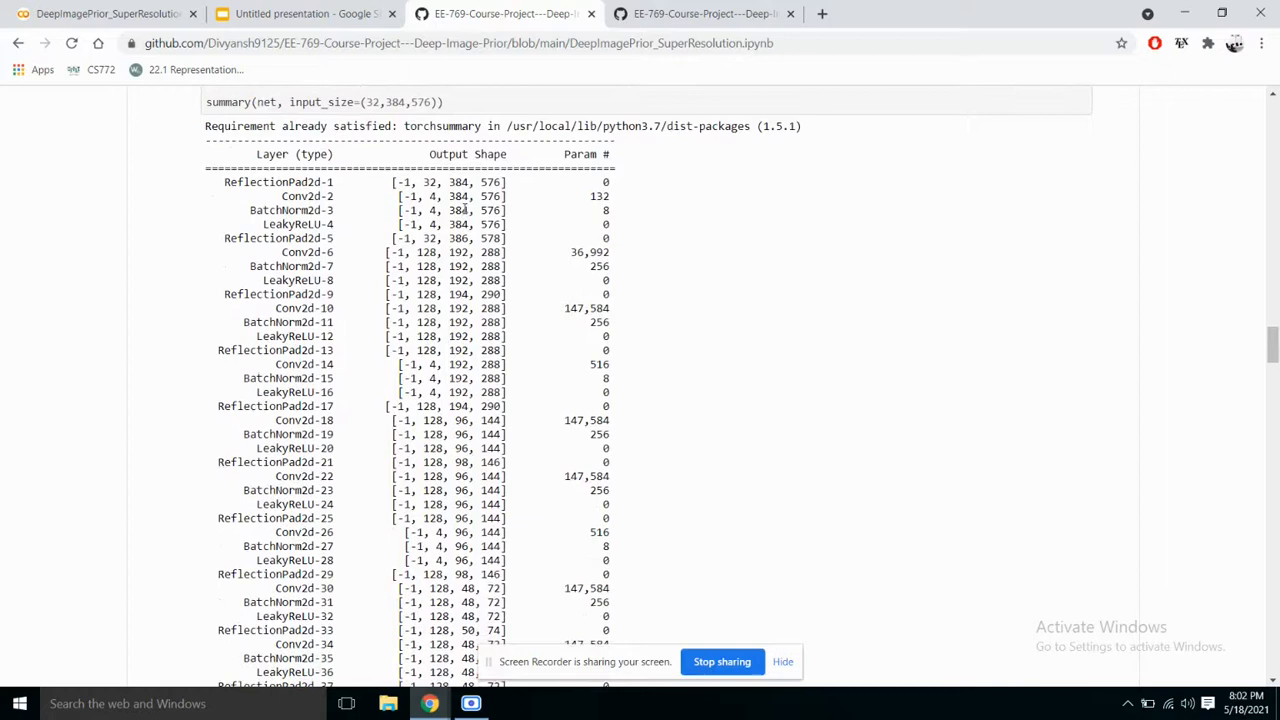
pyautogui.scroll(-3)
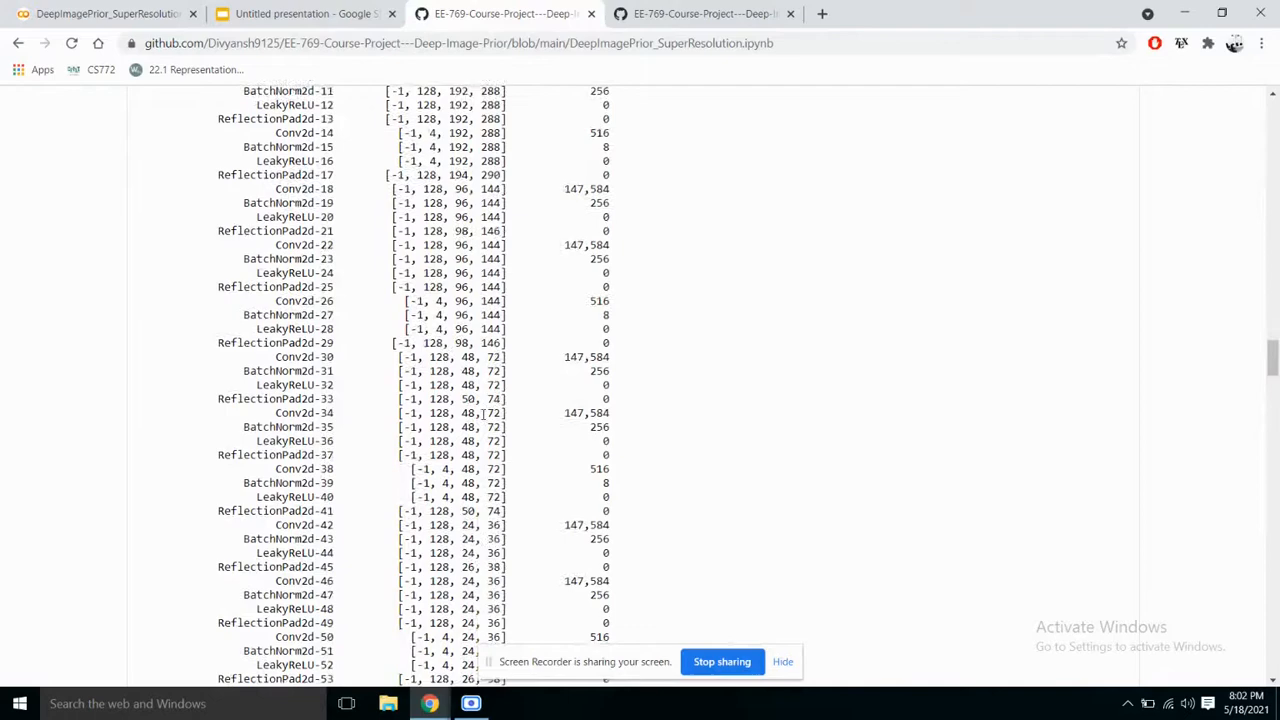
pyautogui.scroll(-3)
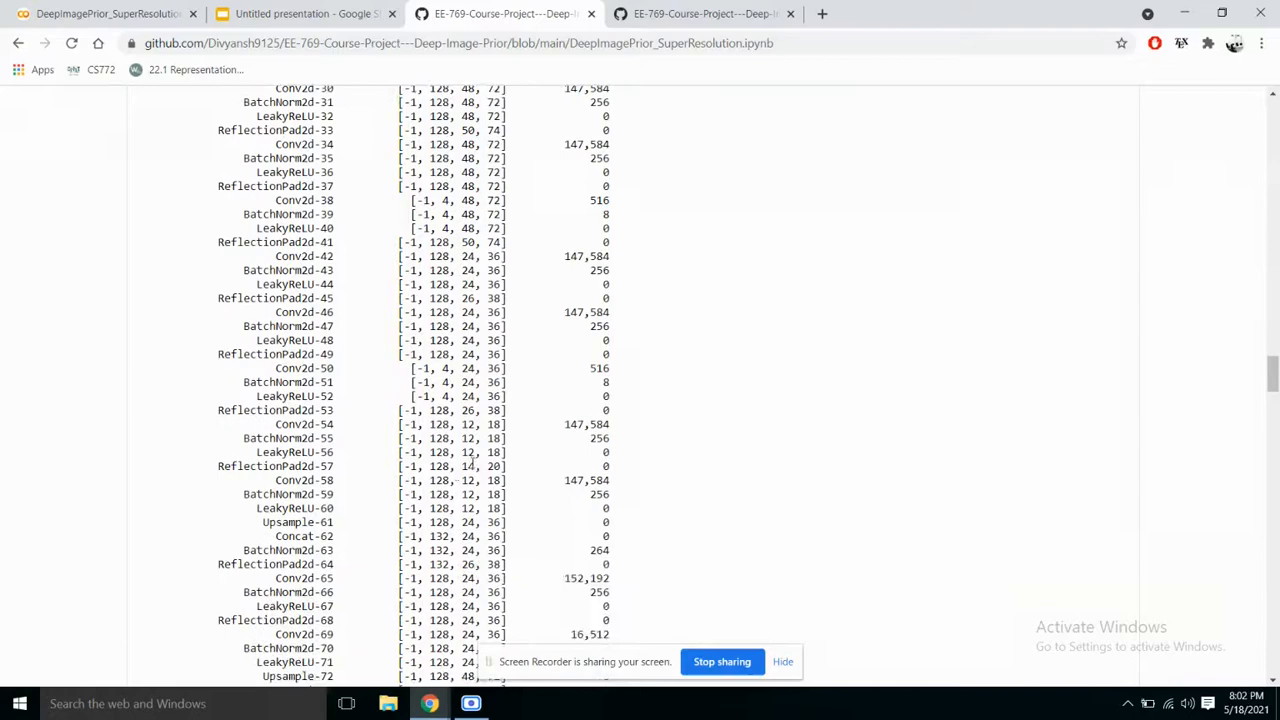
pyautogui.scroll(-3)
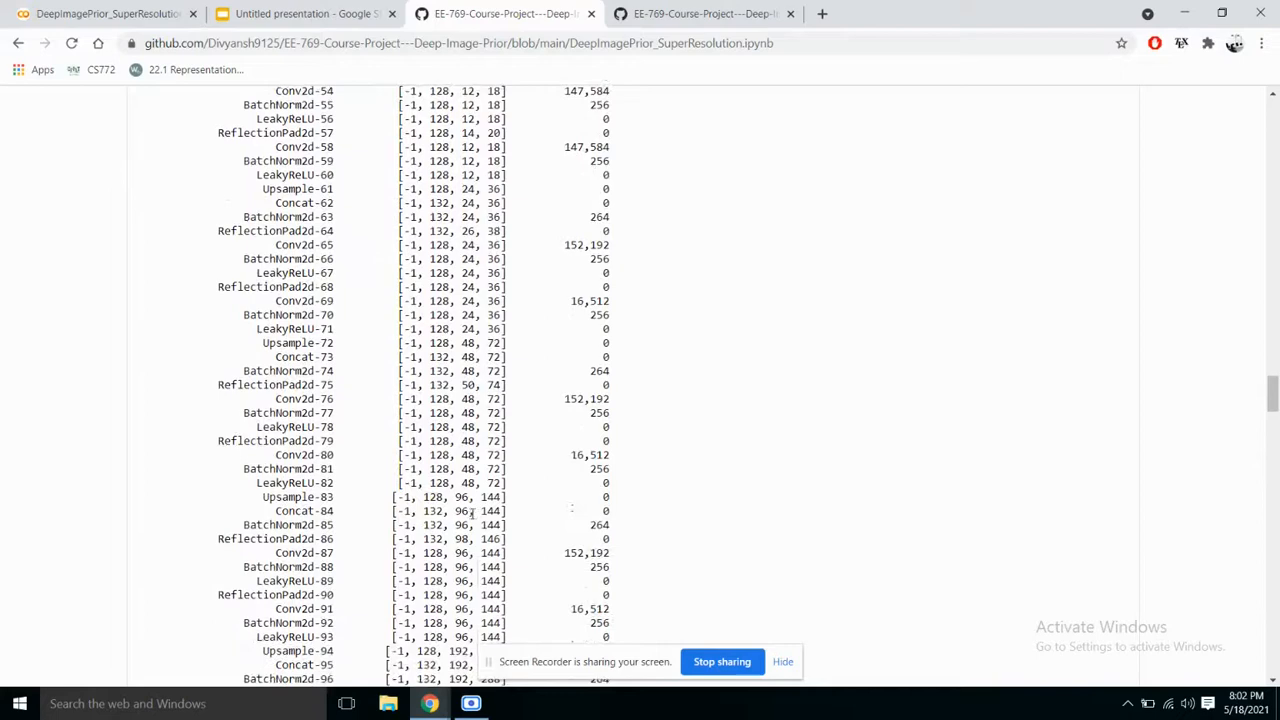
pyautogui.scroll(-3)
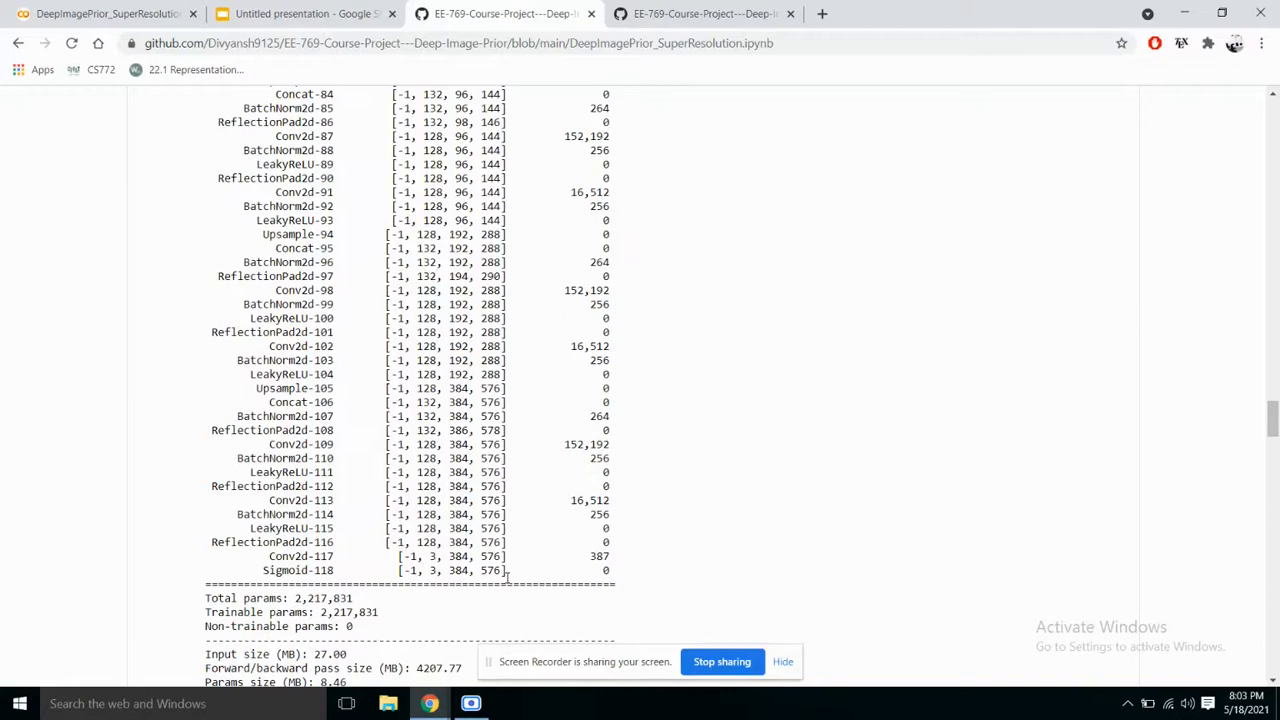
# Step: Revisit the earlier layers, then scroll down to the final Sigmoid layer and 2,217,831 total parameters
pyautogui.scroll(3)
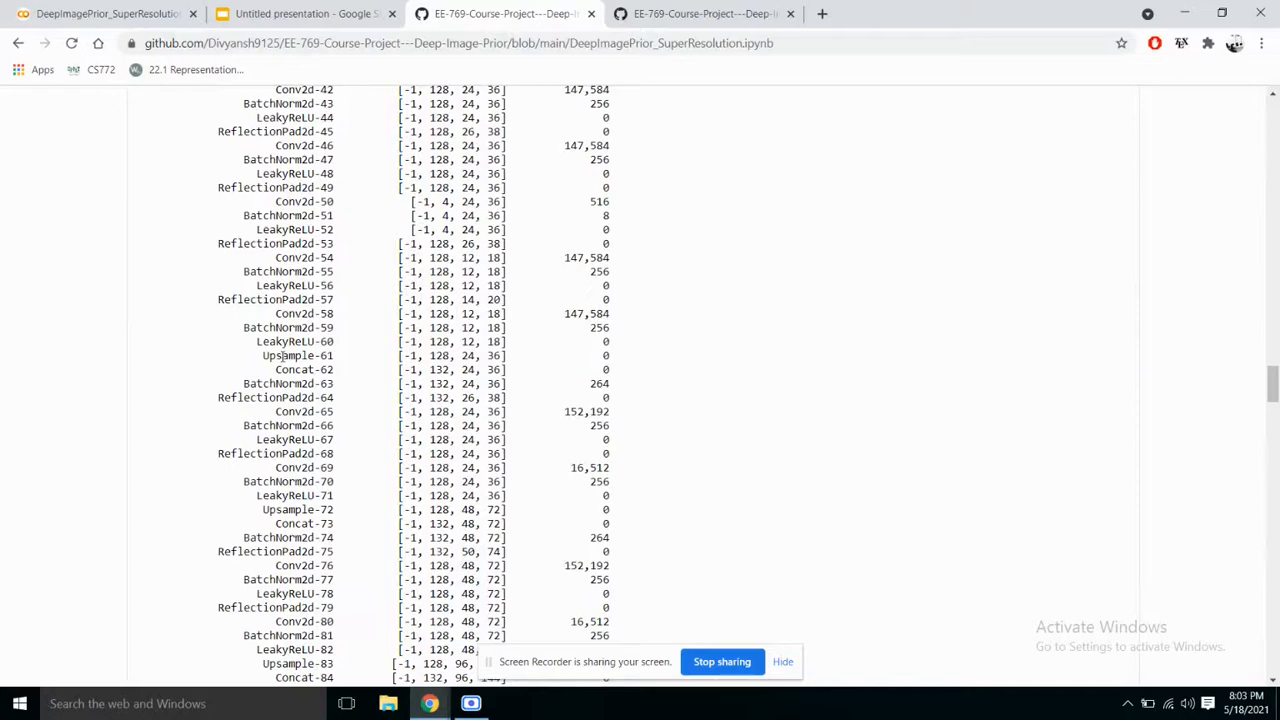
pyautogui.scroll(3)
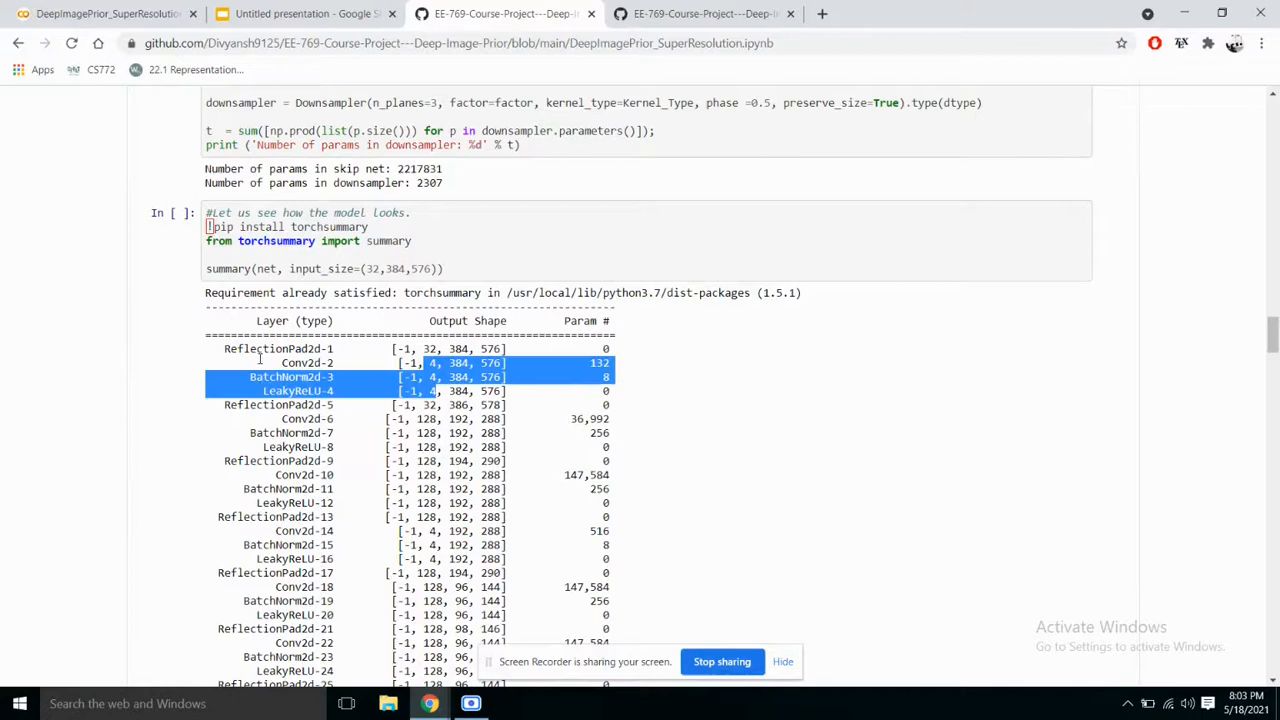
pyautogui.scroll(-3)
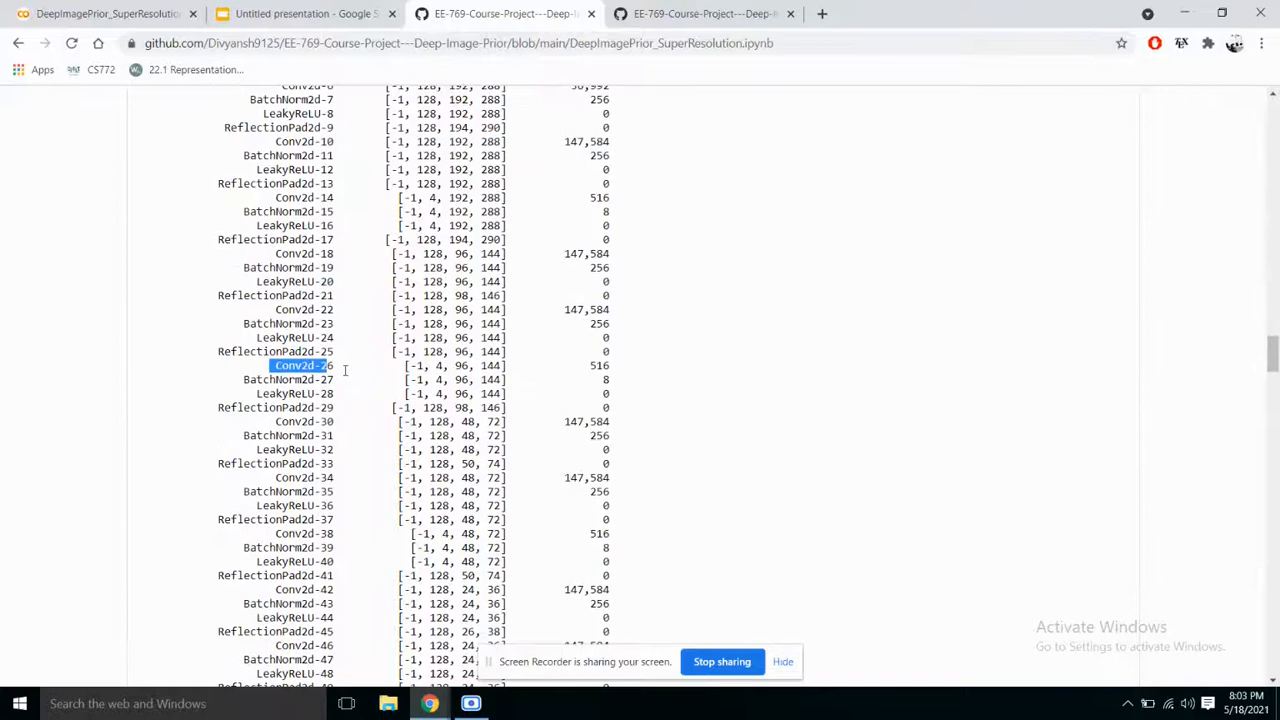
pyautogui.scroll(-3)
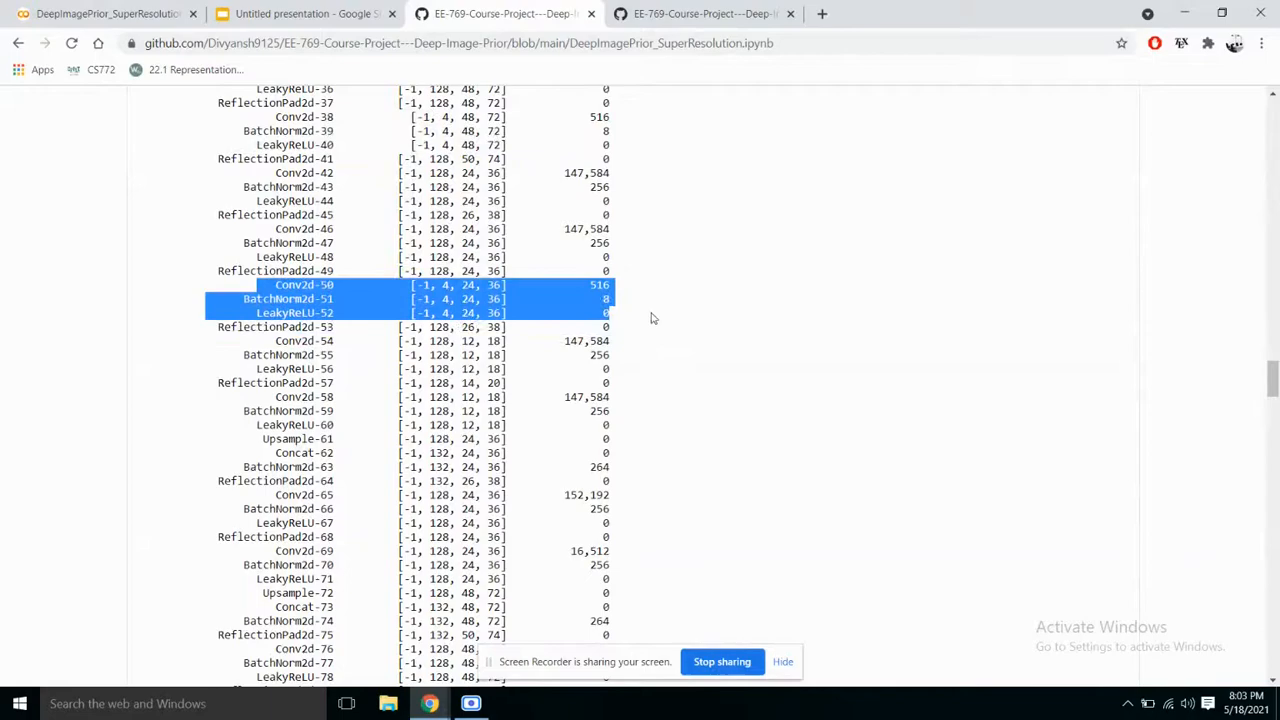
pyautogui.scroll(-3)
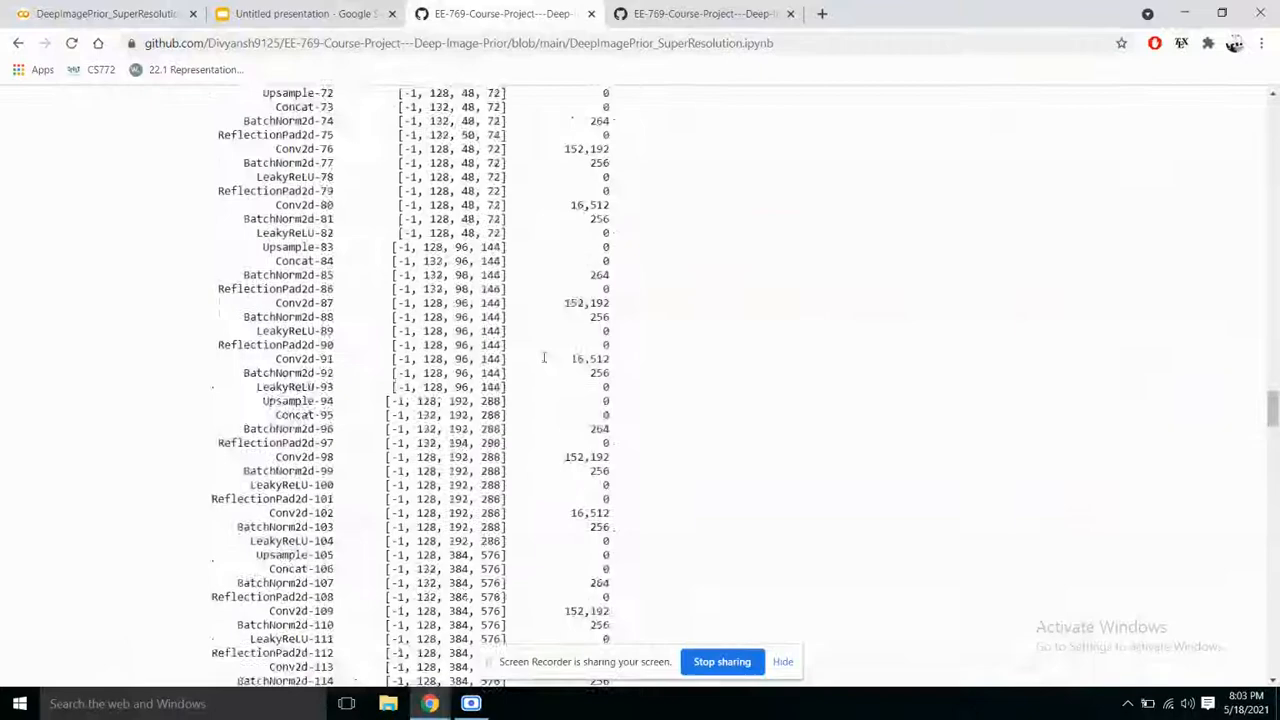